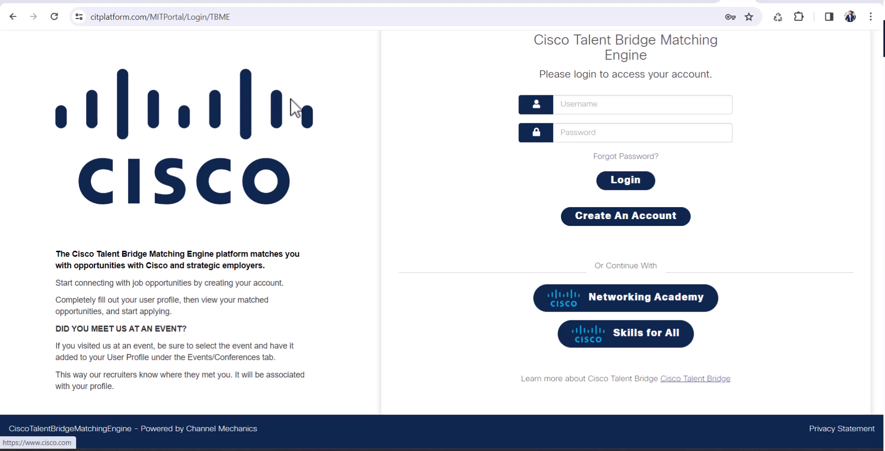
mouse_move(276, 178)
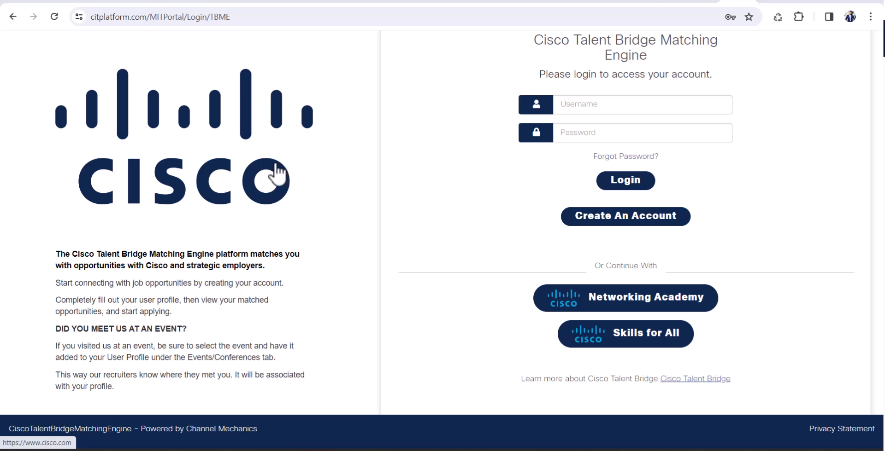
mouse_move(225, 171)
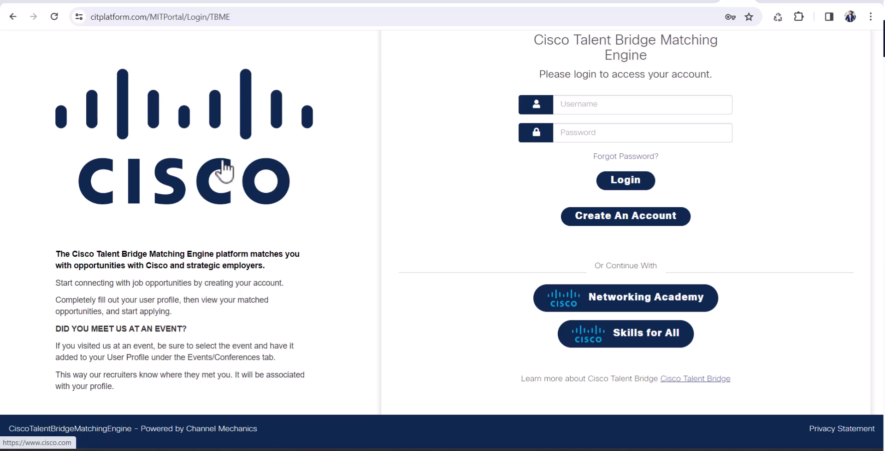
mouse_move(185, 170)
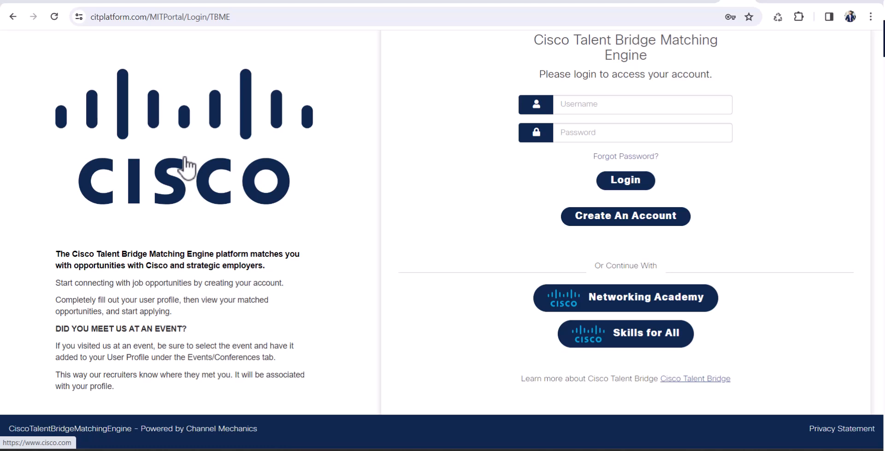
mouse_move(357, 135)
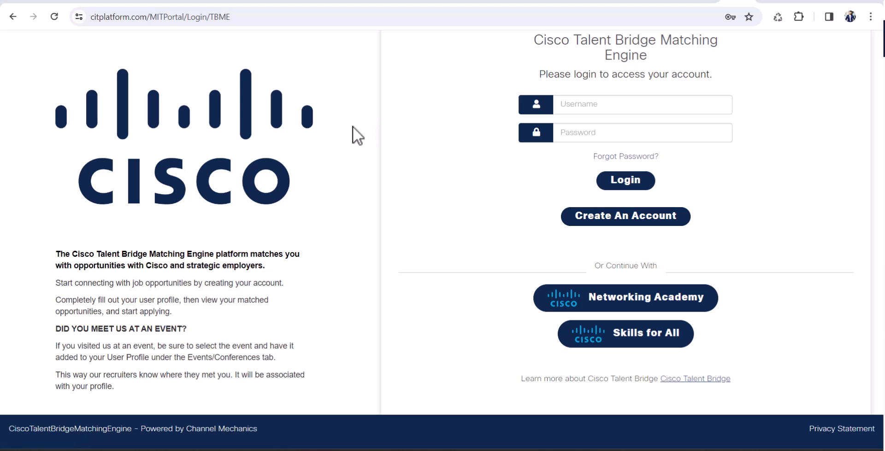
mouse_move(529, 181)
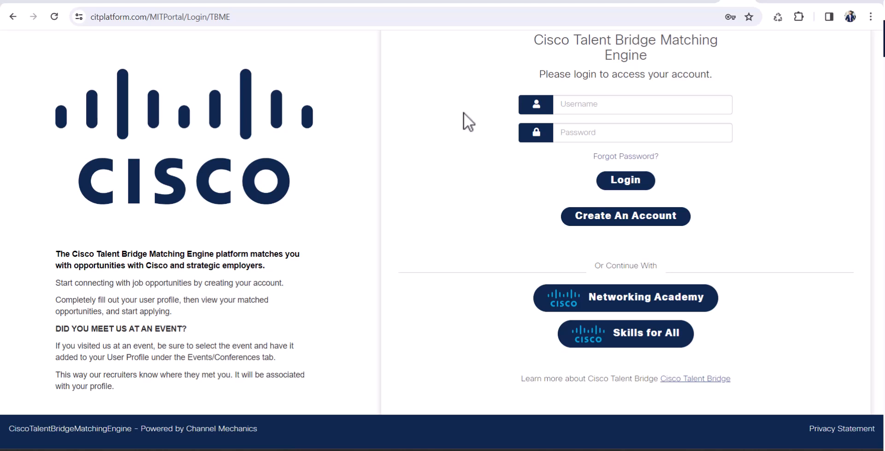
mouse_move(213, 61)
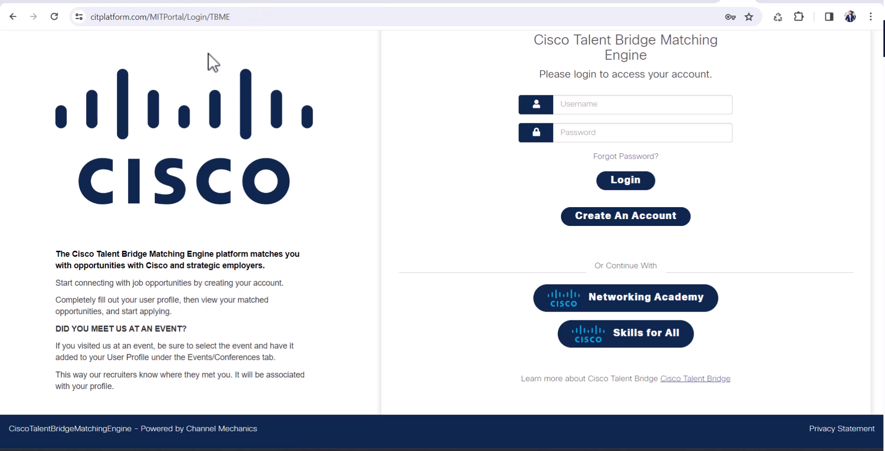
mouse_move(276, 69)
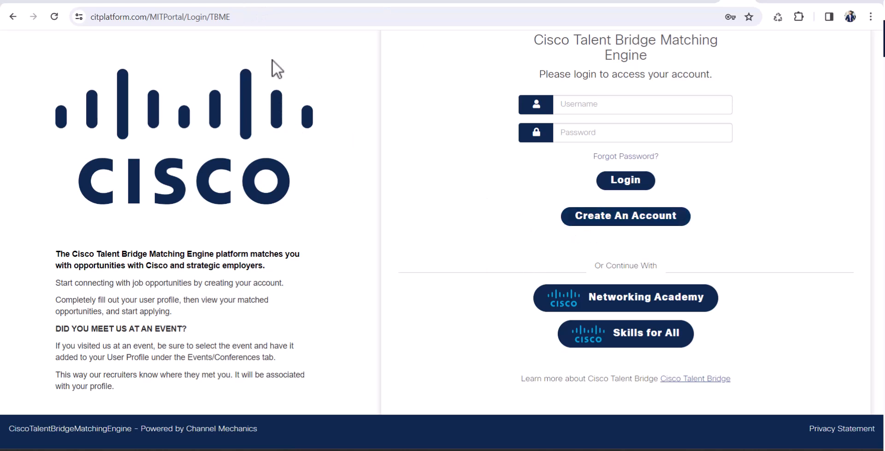
Log in and confirm the security code to reach the Profile Information form.
left_click(625, 181)
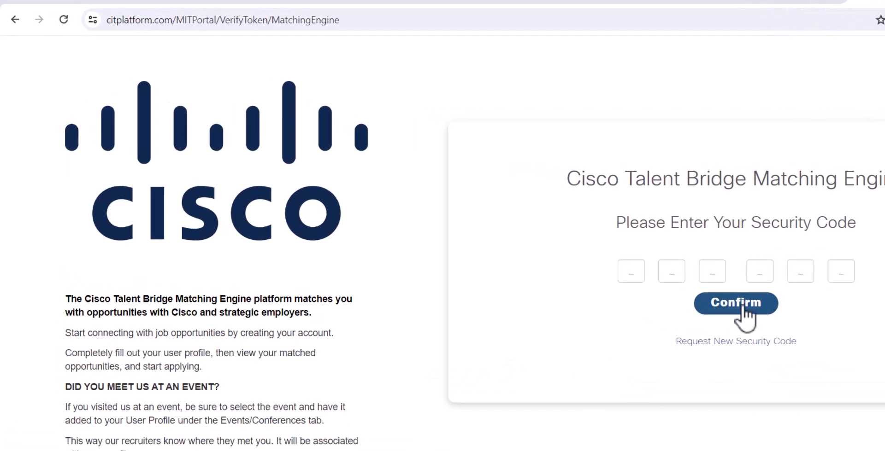
left_click(735, 303)
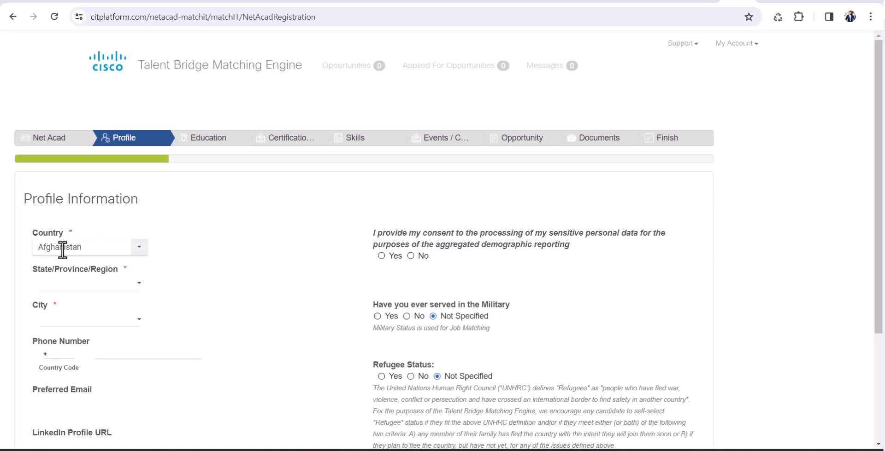
mouse_move(84, 263)
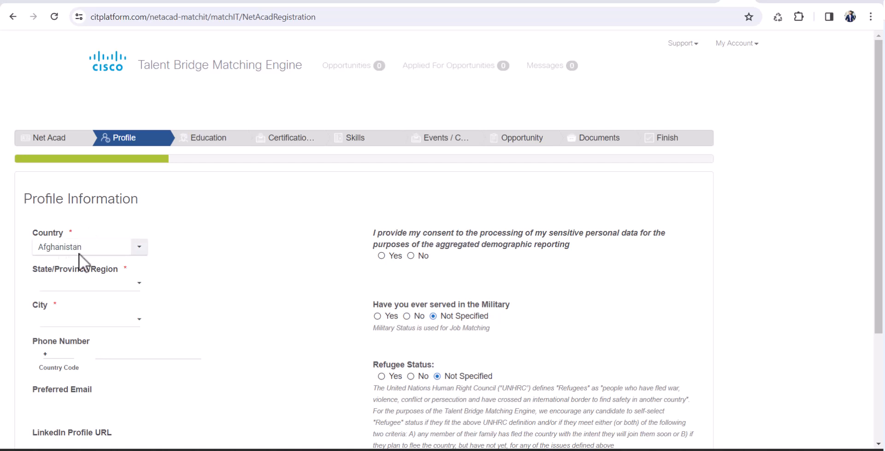
Filter the Country list with 'uni' and choose United States of America.
left_click(88, 247)
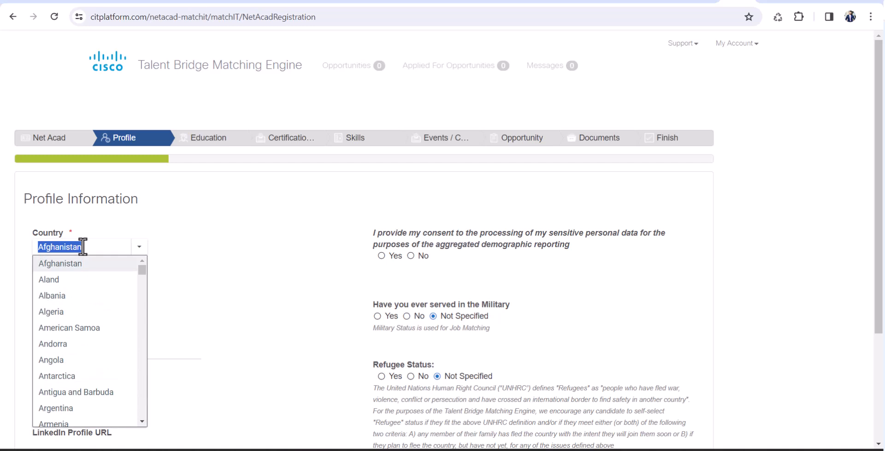
type("remo")
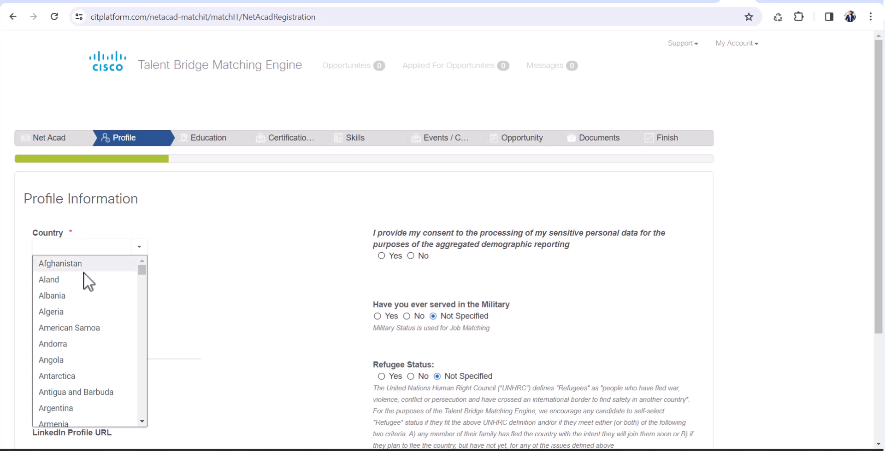
mouse_move(119, 267)
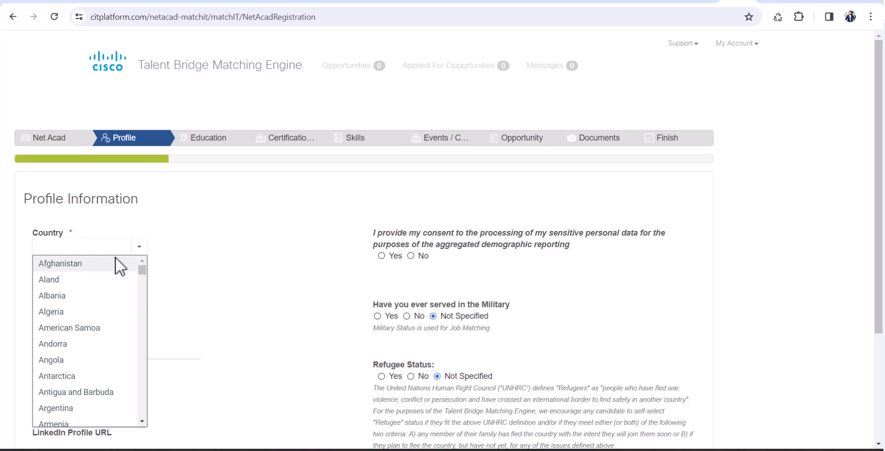
type("uni")
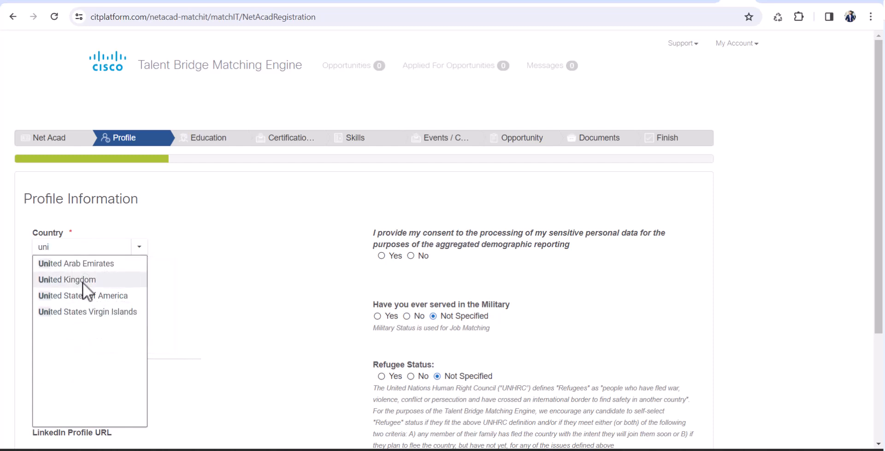
left_click(83, 296)
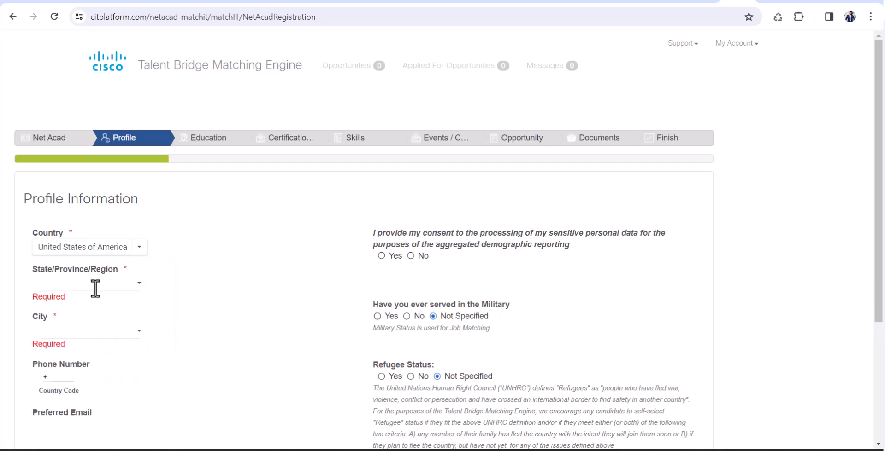
mouse_move(85, 320)
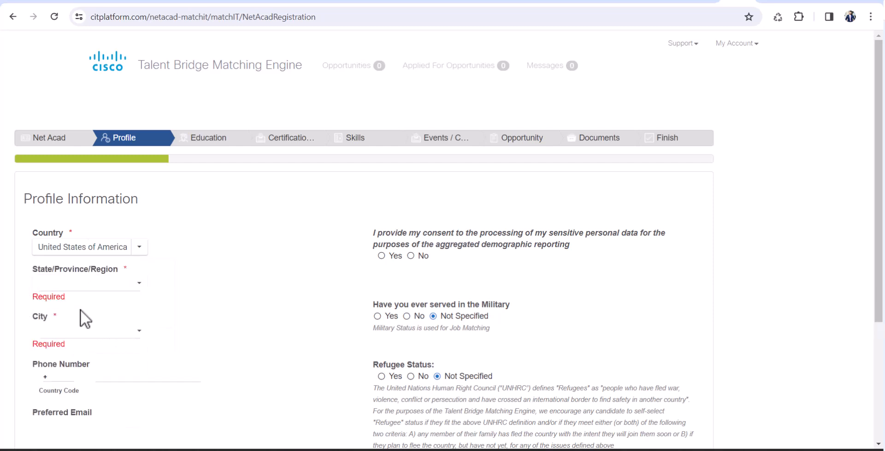
mouse_move(311, 313)
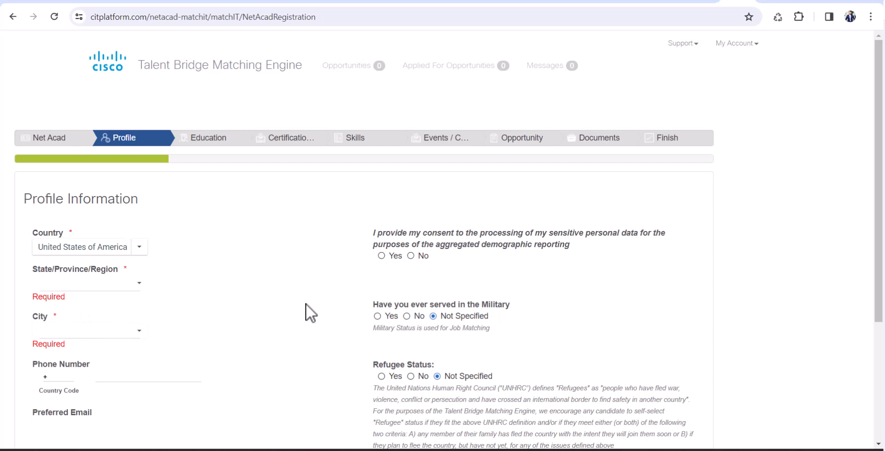
left_click(82, 247)
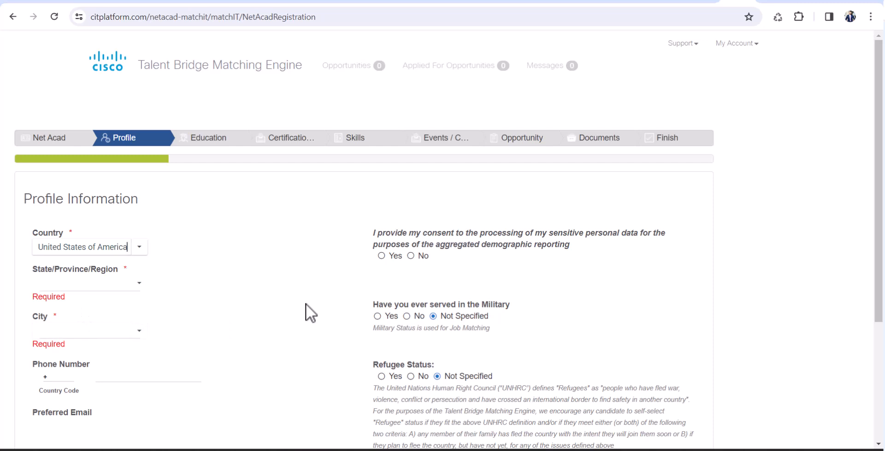
mouse_move(350, 204)
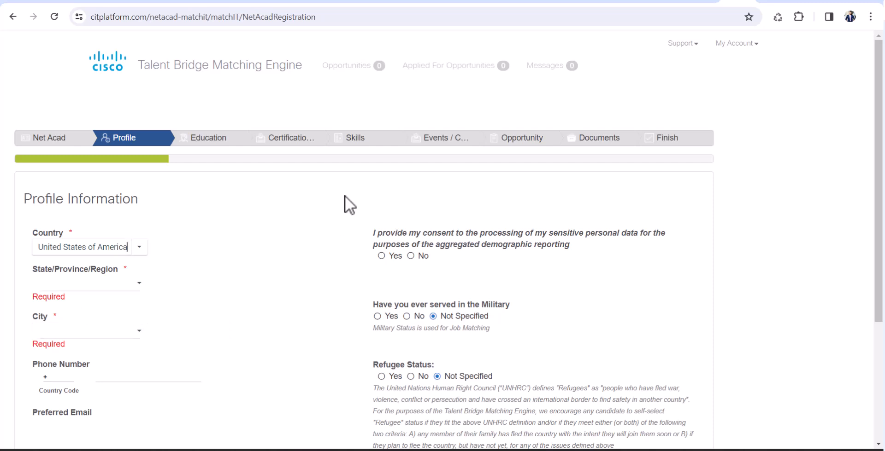
Scroll down the profile form to the State and City location fields.
scroll("down", 3)
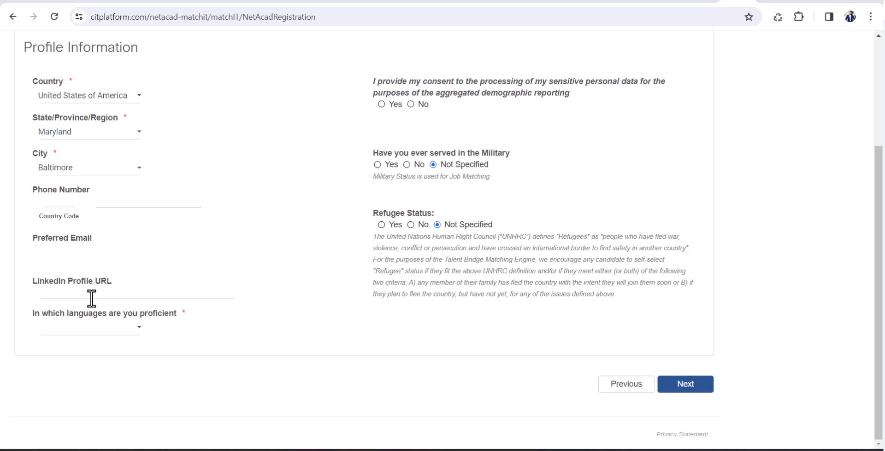
mouse_move(118, 290)
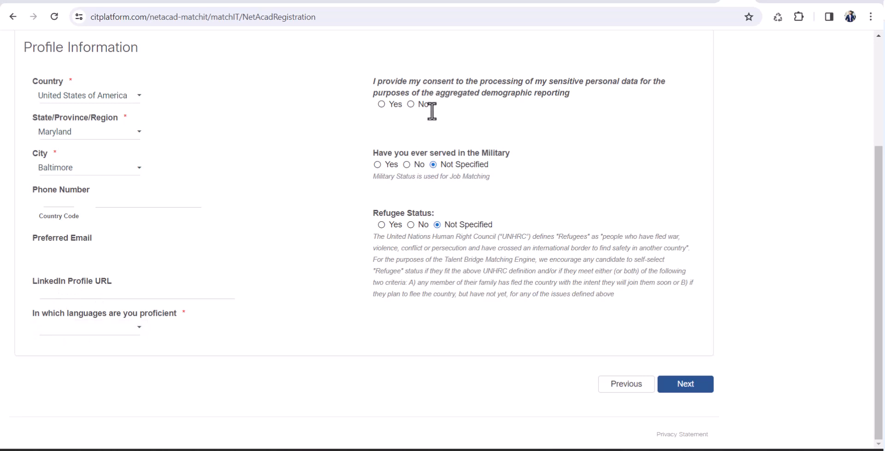
mouse_move(449, 99)
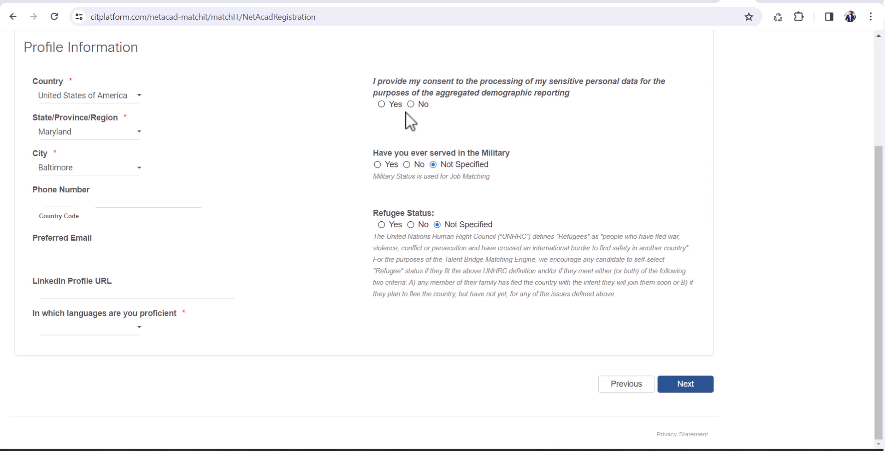
mouse_move(409, 149)
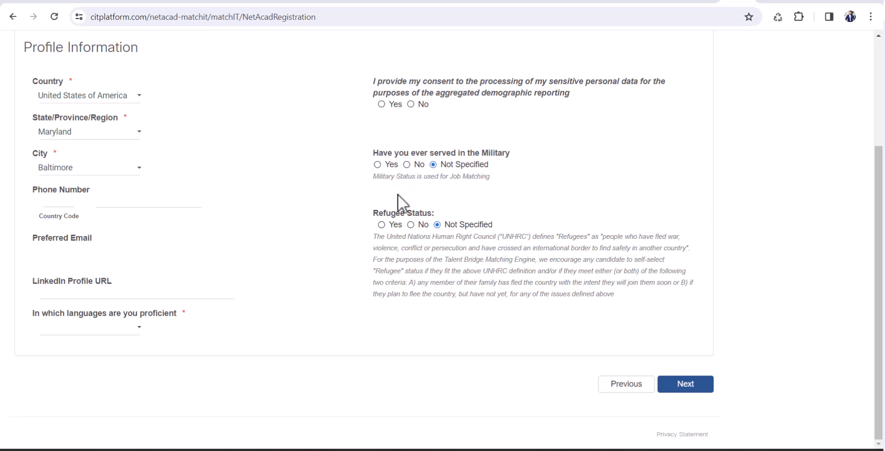
mouse_move(404, 186)
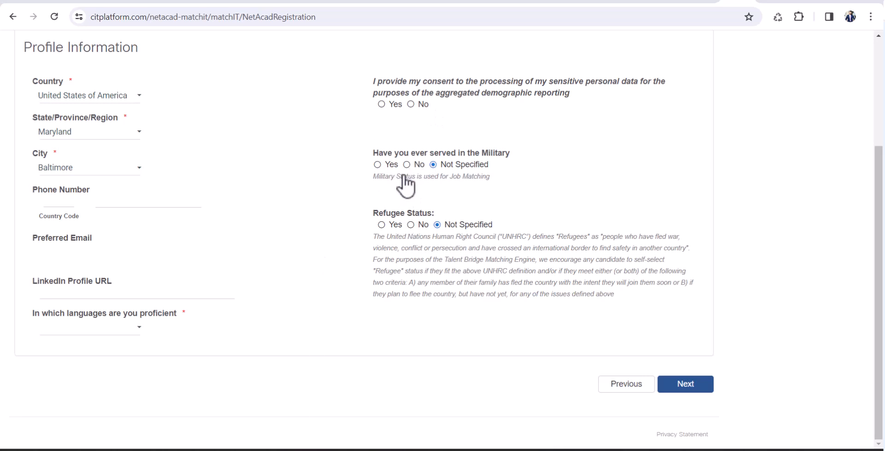
mouse_move(336, 106)
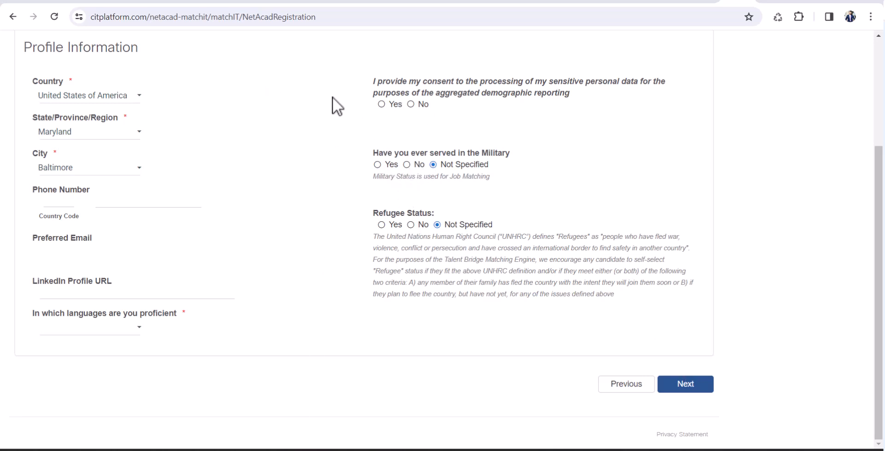
Record highest education as 4 year / Bachelor's Degree in Computer Sciences.
left_click(684, 384)
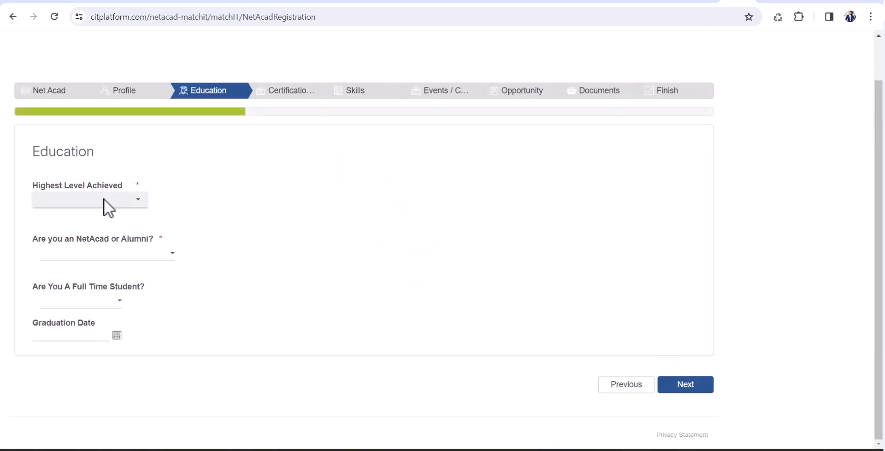
left_click(88, 199)
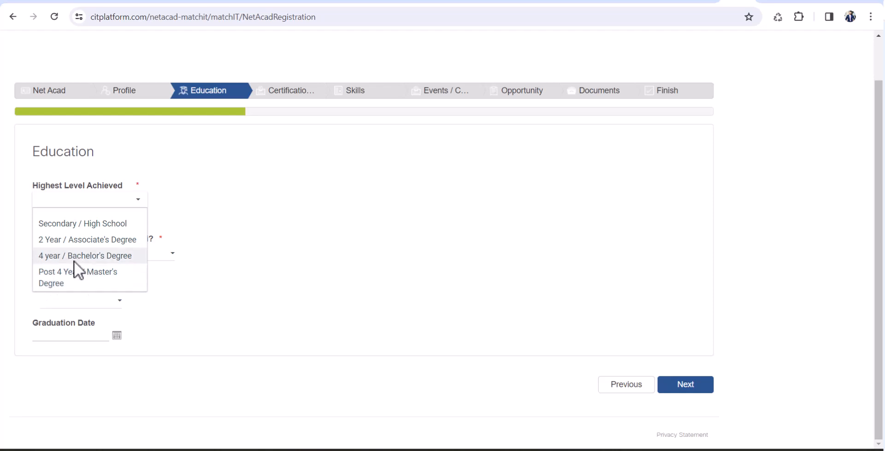
left_click(85, 255)
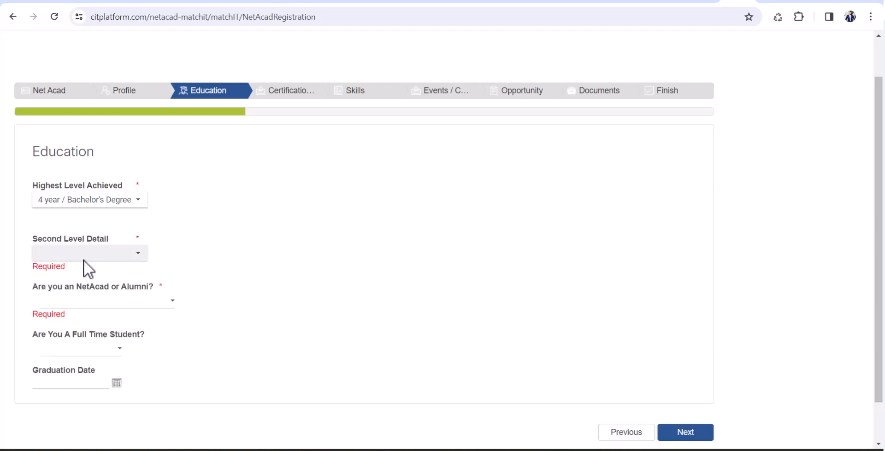
left_click(89, 252)
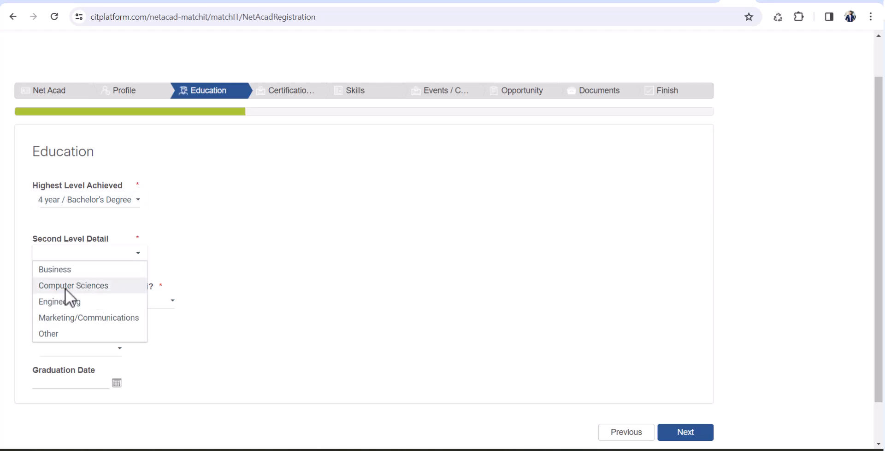
left_click(74, 285)
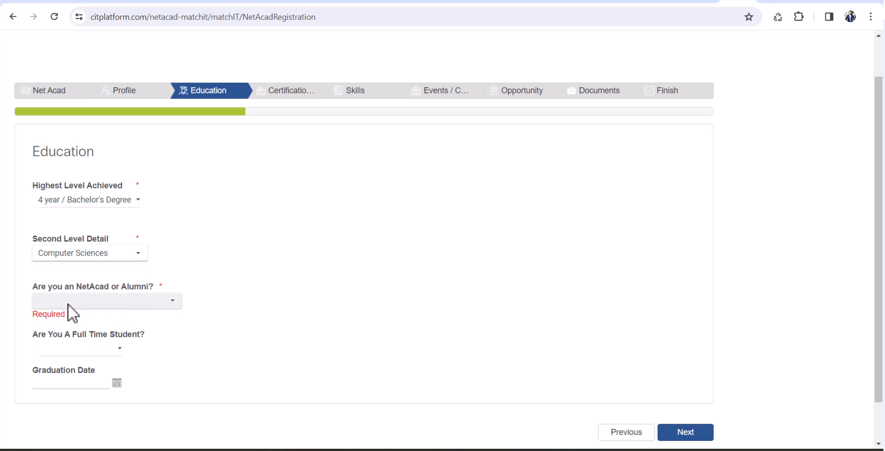
Answer No to NetAcad or alumni and No to full-time student.
left_click(107, 300)
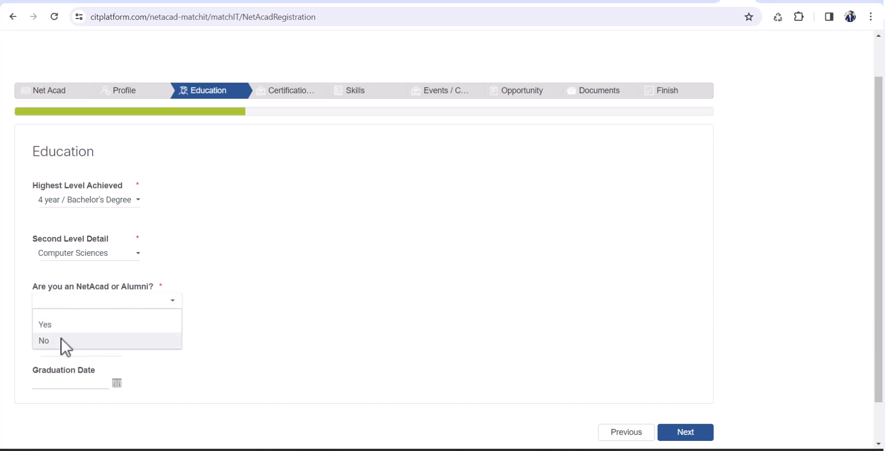
left_click(44, 340)
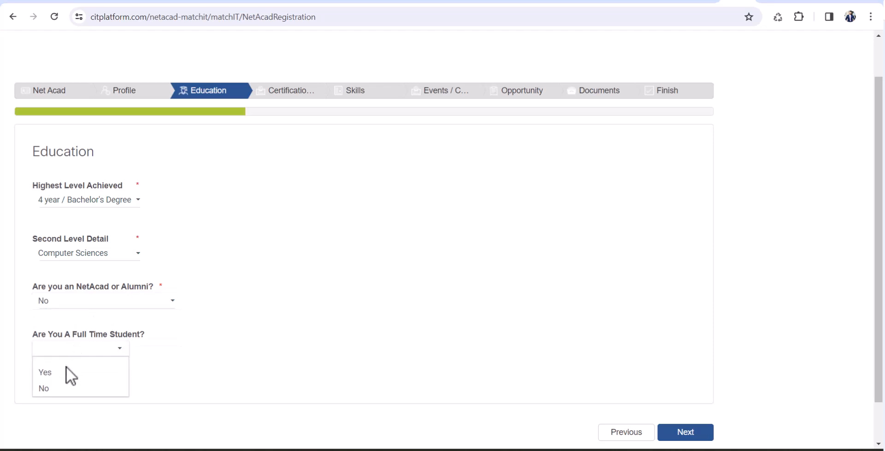
left_click(44, 388)
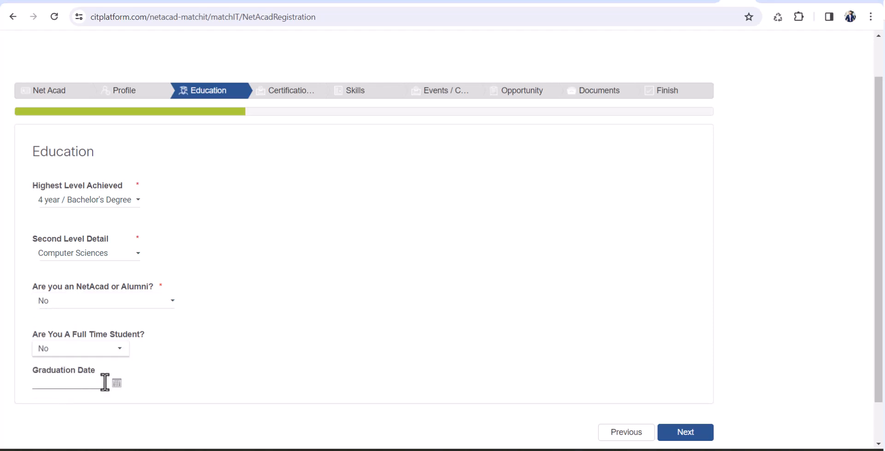
mouse_move(516, 340)
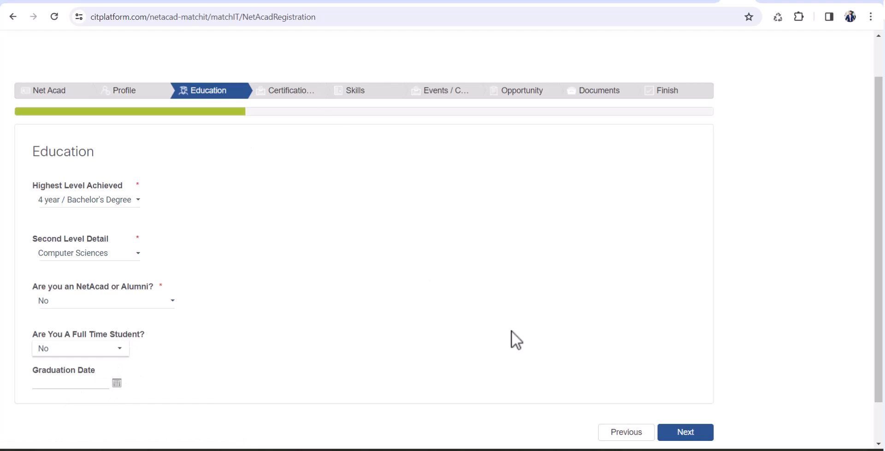
Start a new certification entry typed as Other Industry Certifications, ready for its detail.
left_click(684, 432)
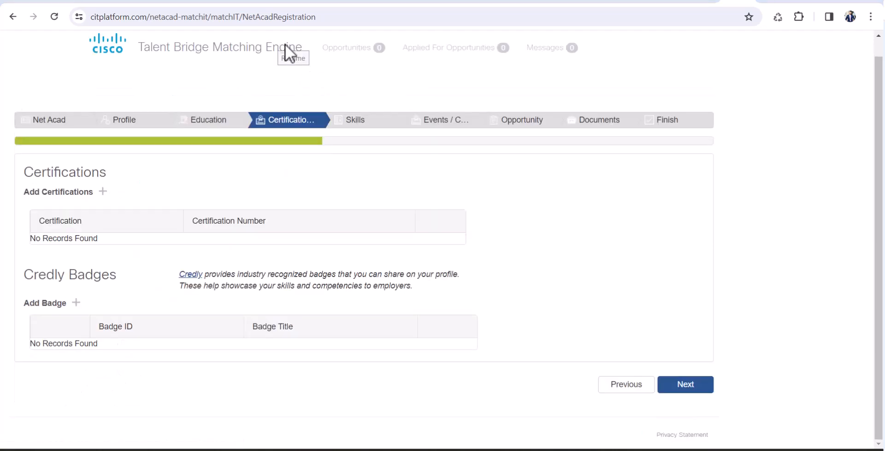
mouse_move(172, 220)
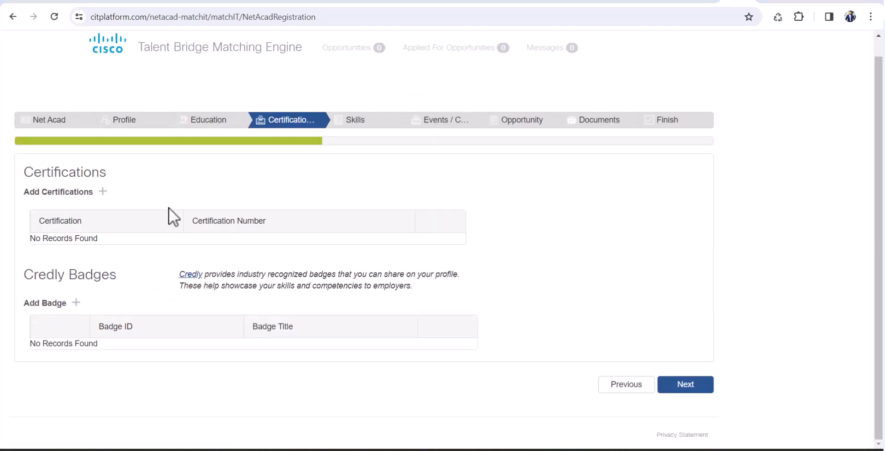
mouse_move(91, 226)
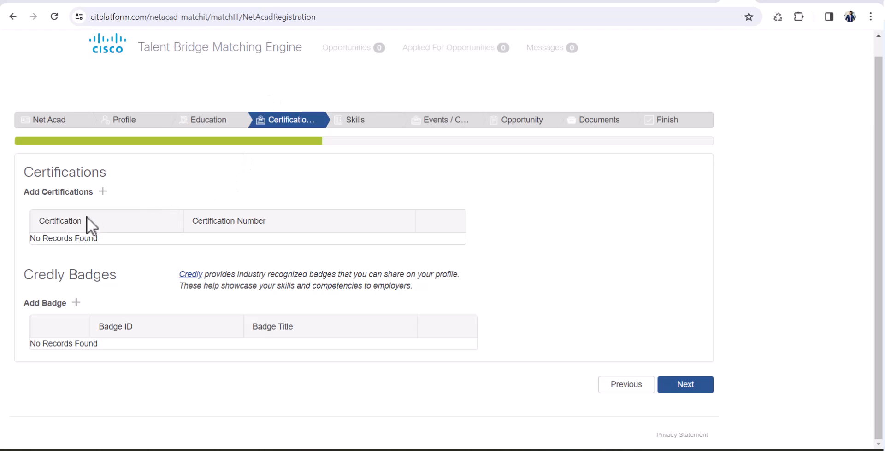
mouse_move(104, 196)
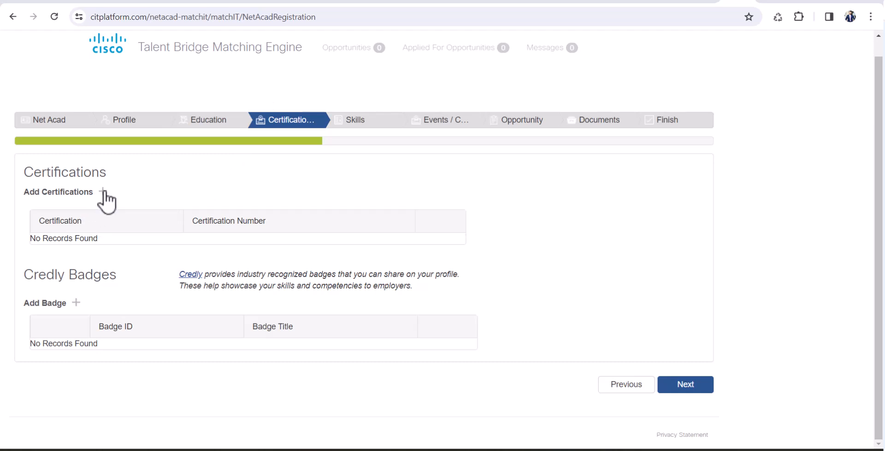
mouse_move(82, 313)
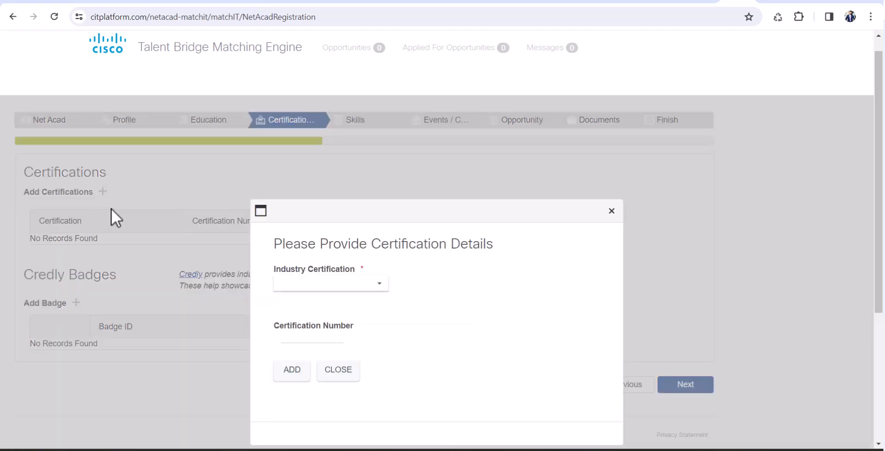
left_click(330, 283)
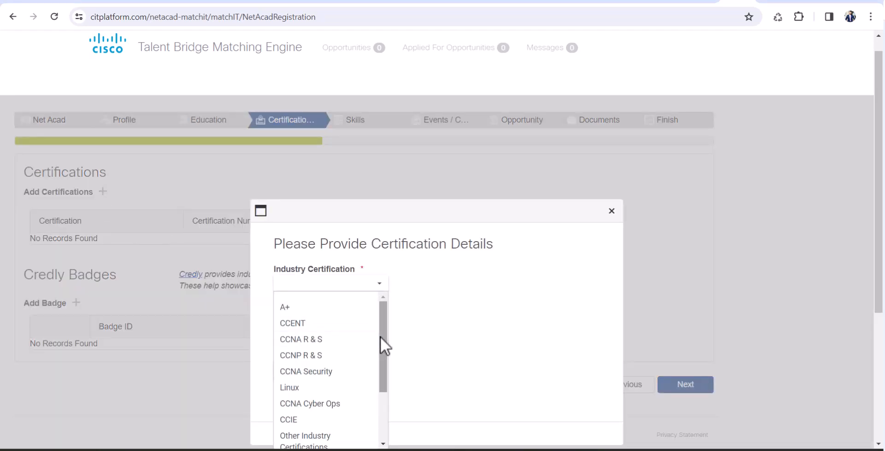
scroll("down", 3)
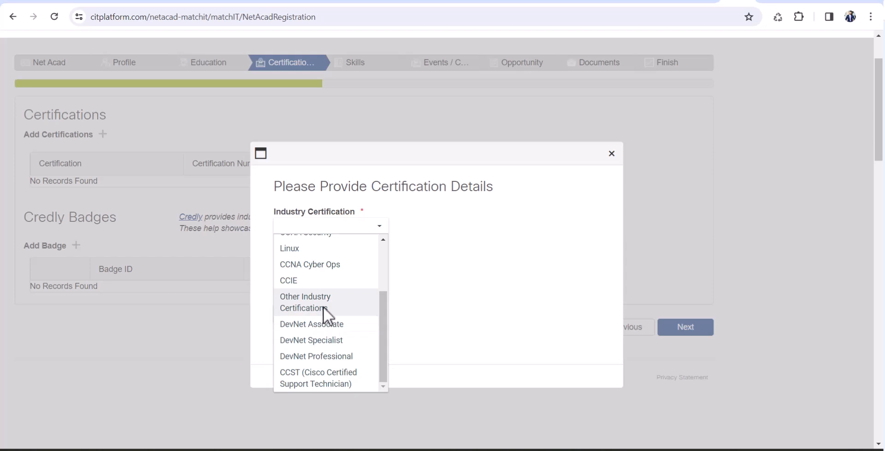
left_click(305, 302)
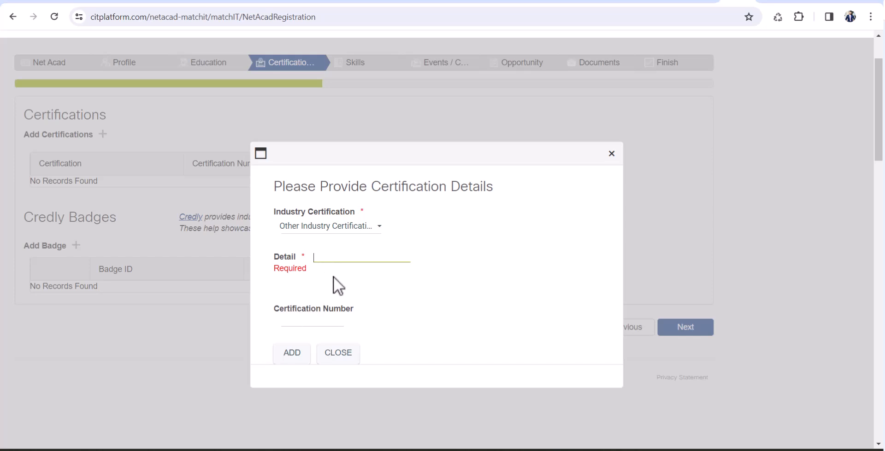
left_click(313, 322)
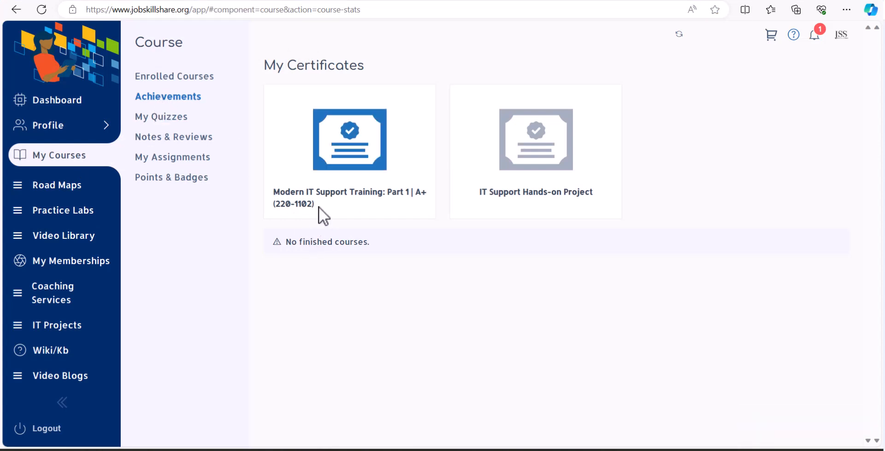
mouse_move(287, 188)
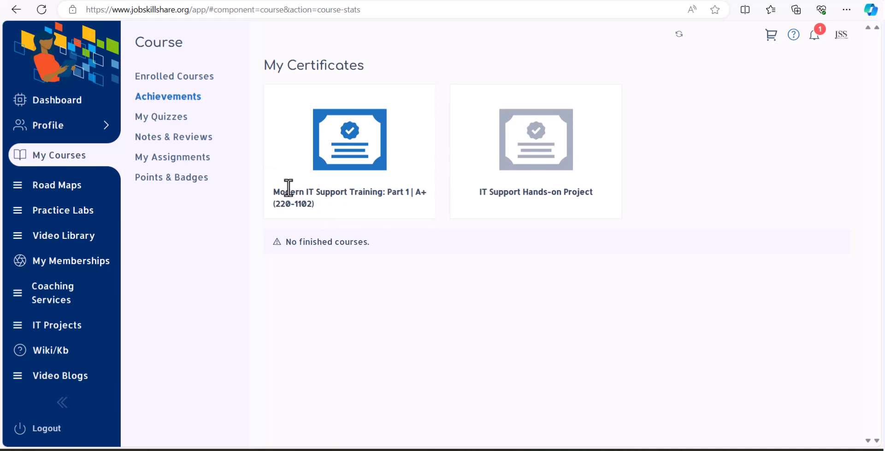
View the Modern IT Support Training certificate and select its course name.
left_click(349, 140)
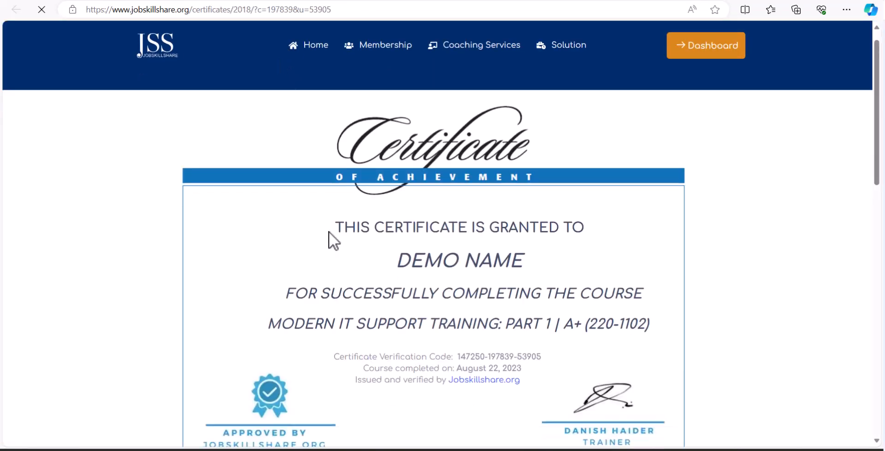
scroll("down", 3)
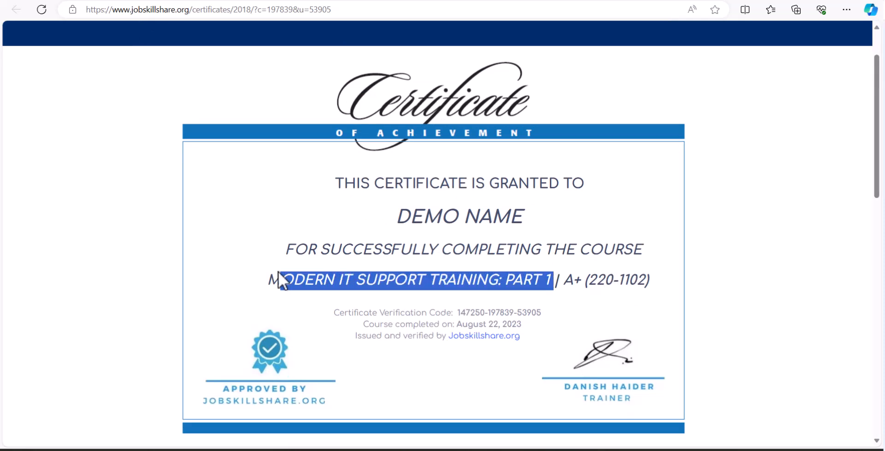
left_click(641, 280)
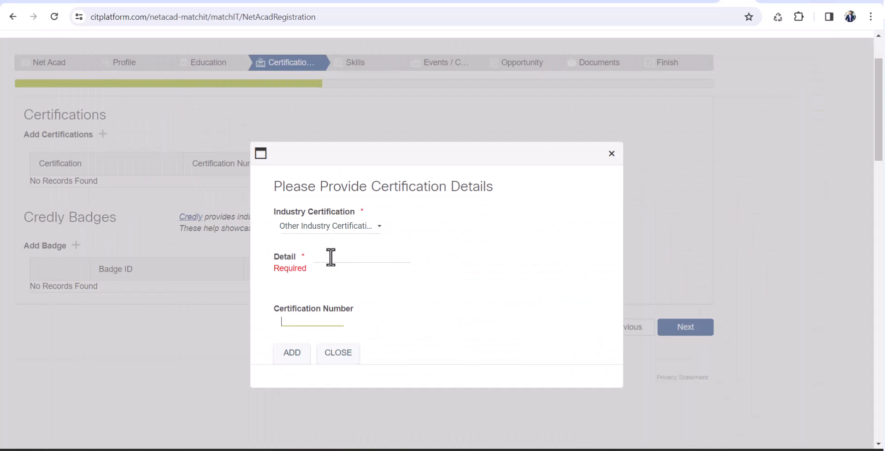
type("MODERN IT SUPPORT TRAINING")
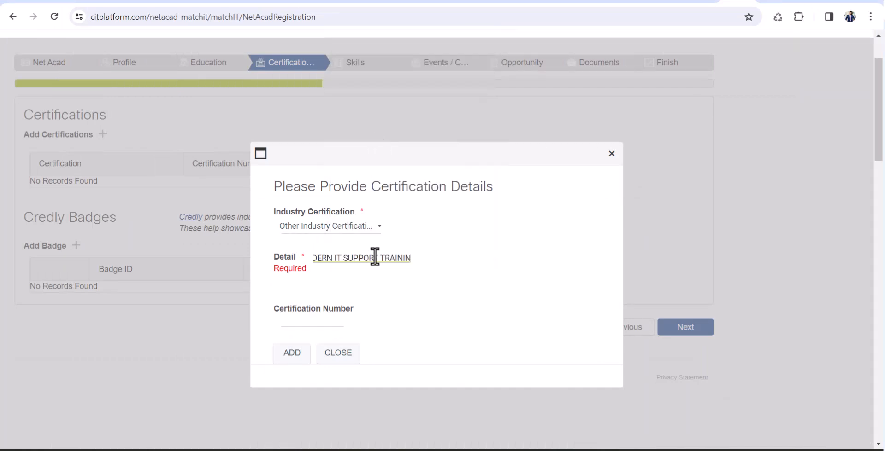
left_click(310, 325)
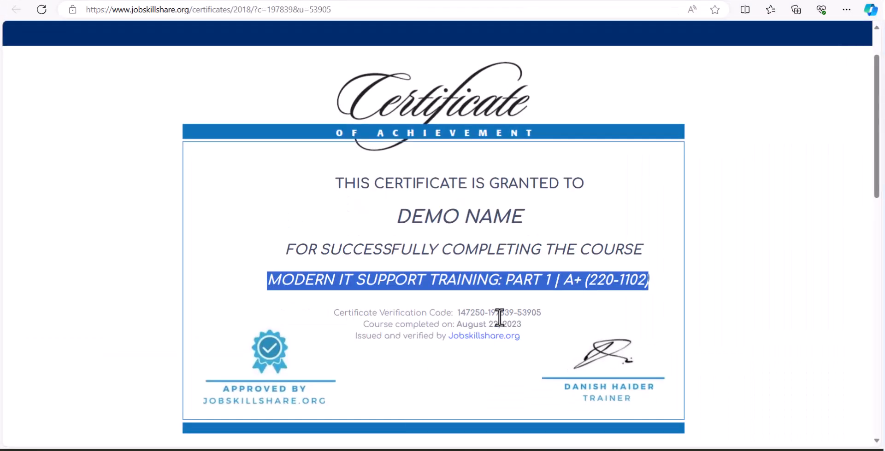
left_click(536, 313)
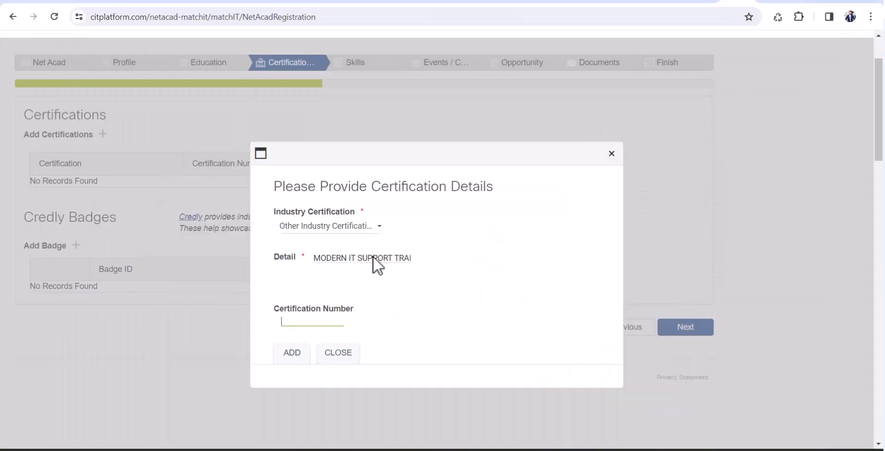
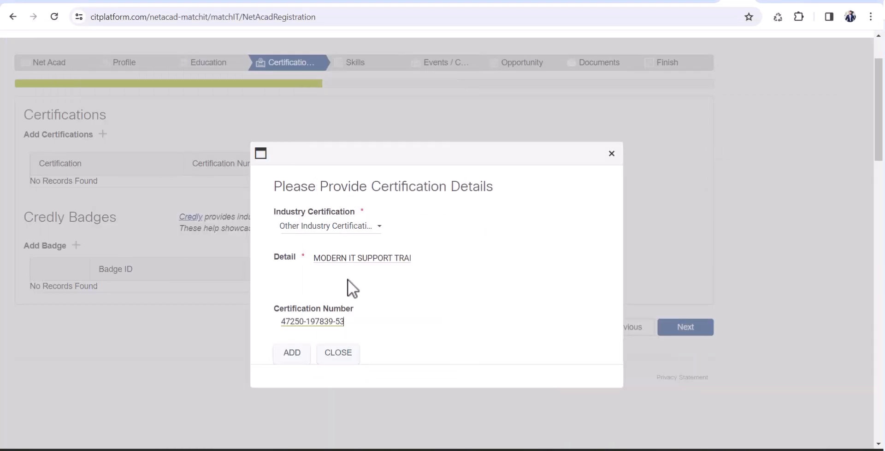
left_click(292, 353)
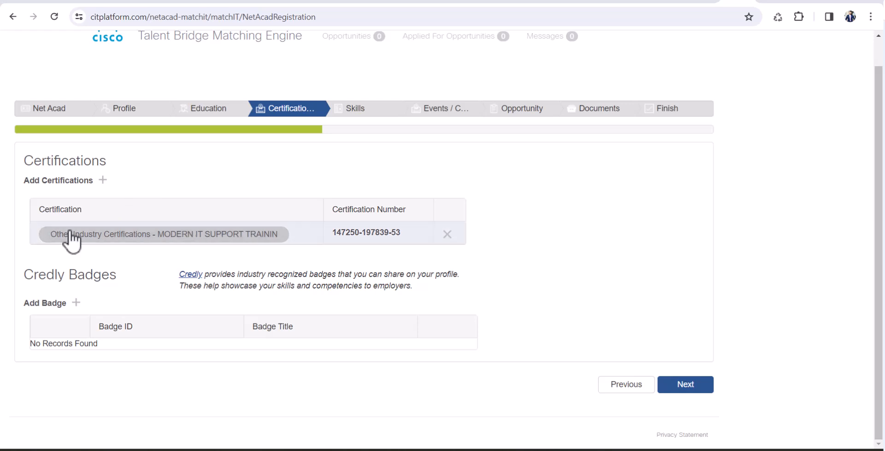
mouse_move(82, 249)
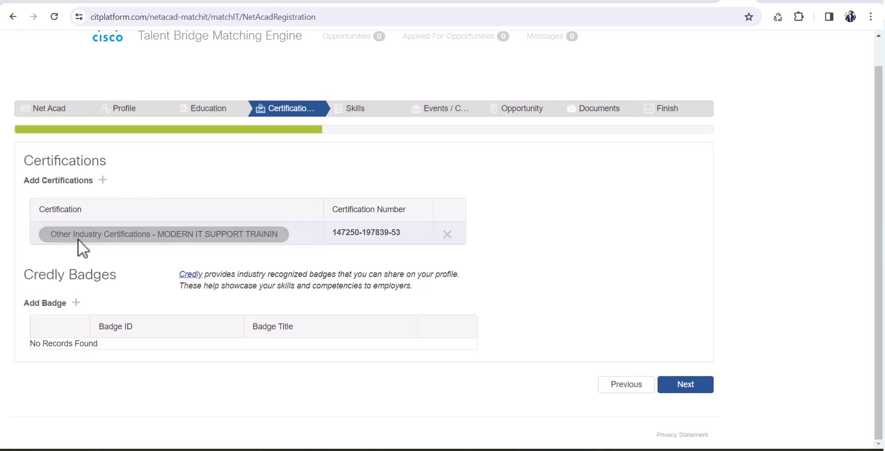
mouse_move(133, 231)
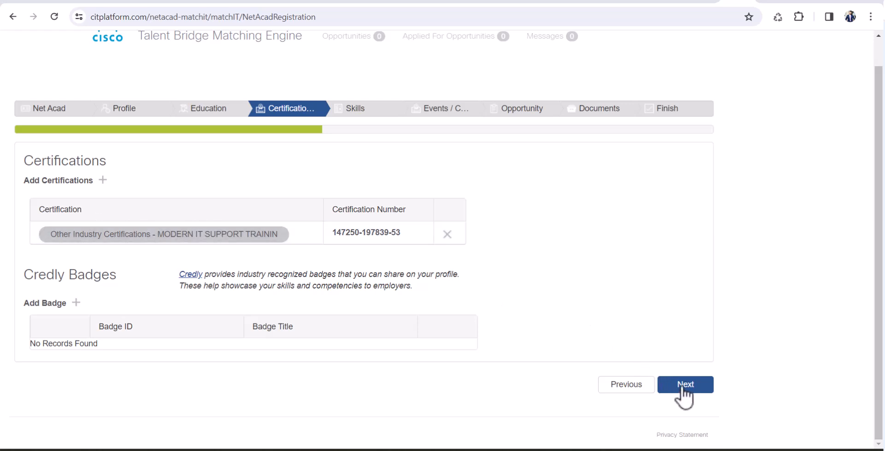
Mark the technical skill rows, including Deploy, as 1-2 Years of experience.
left_click(684, 385)
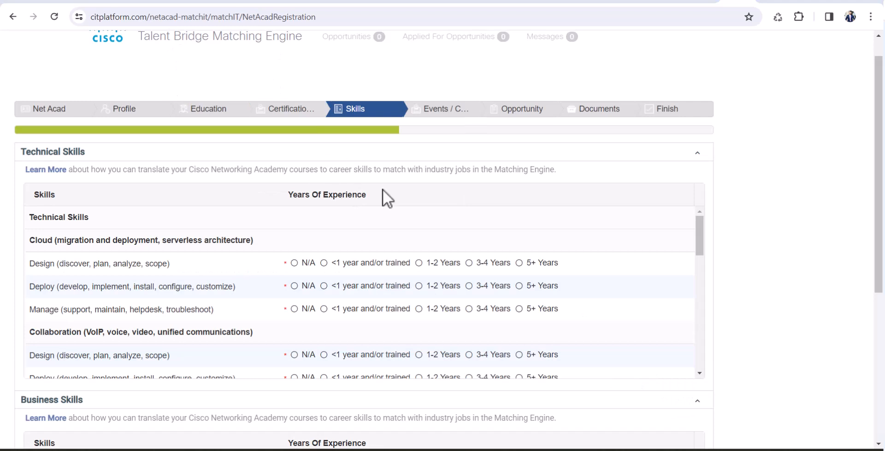
scroll("down", 3)
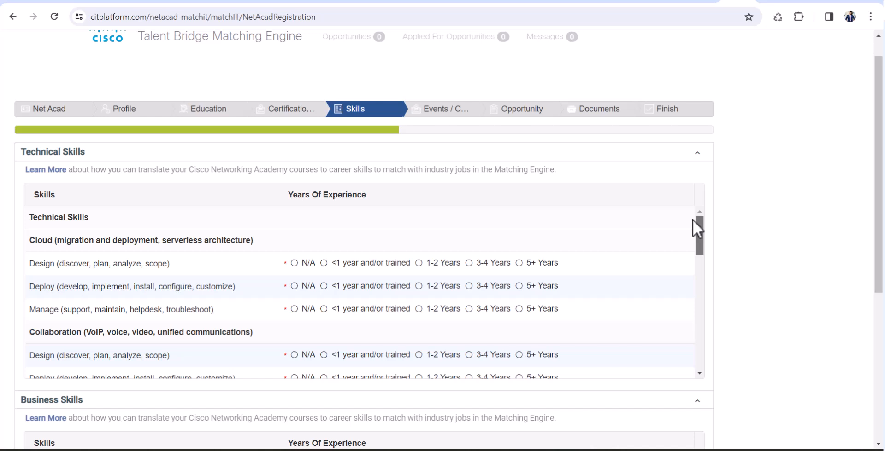
mouse_move(472, 301)
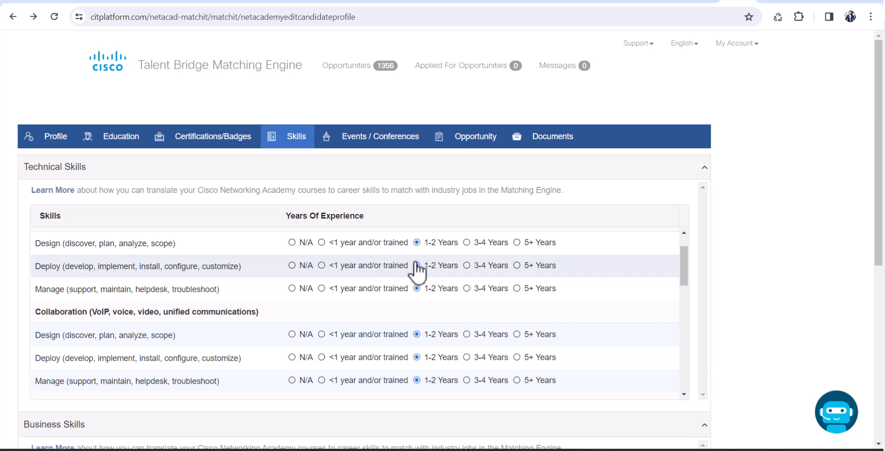
left_click(416, 265)
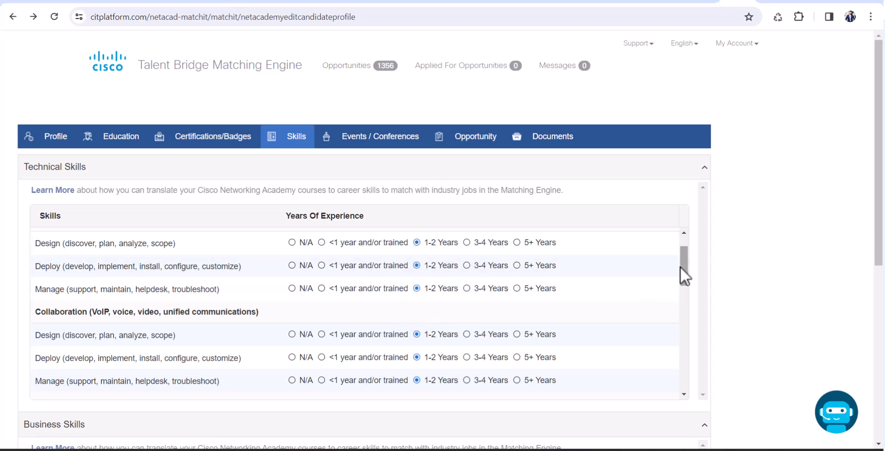
scroll("down", 3)
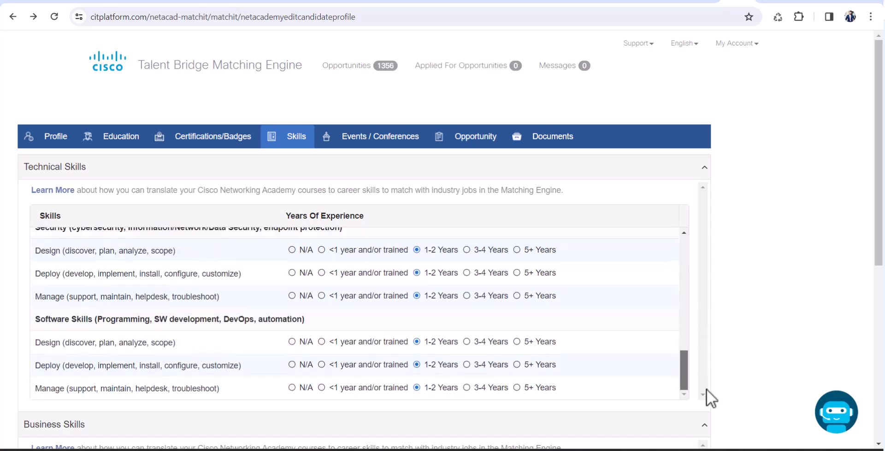
mouse_move(380, 136)
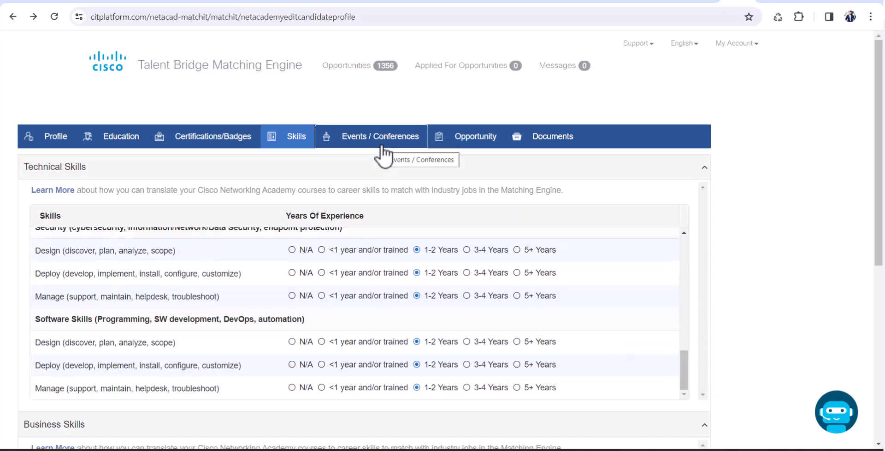
Review opportunity types, keep remote/hybrid work at Yes, and save the preferences.
left_click(381, 136)
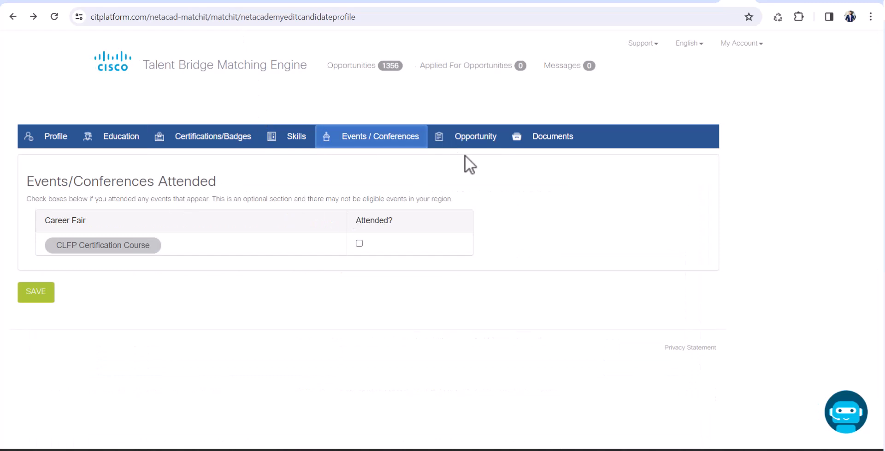
left_click(475, 137)
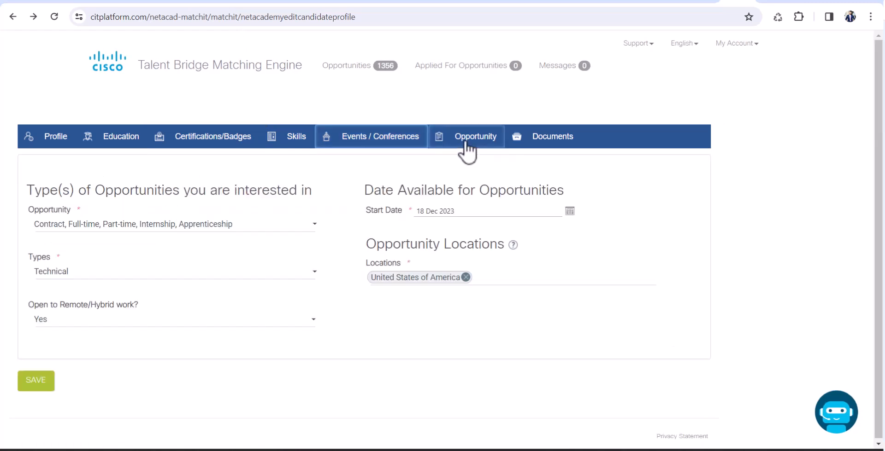
left_click(174, 224)
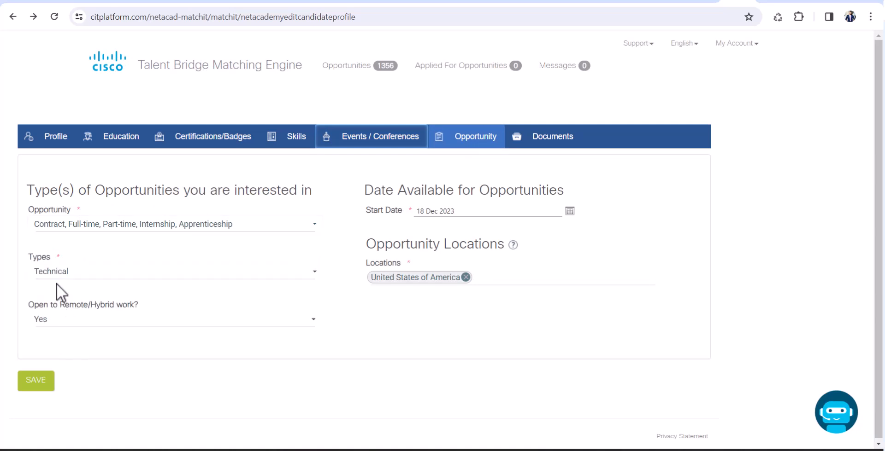
left_click(174, 271)
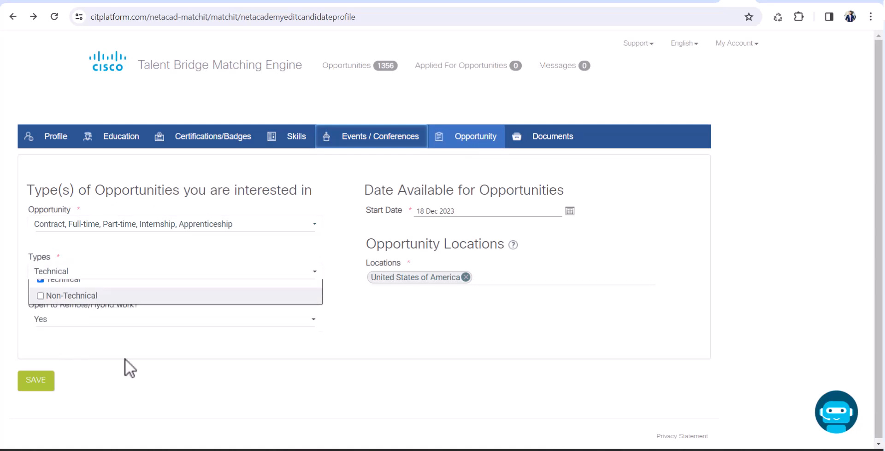
left_click(174, 319)
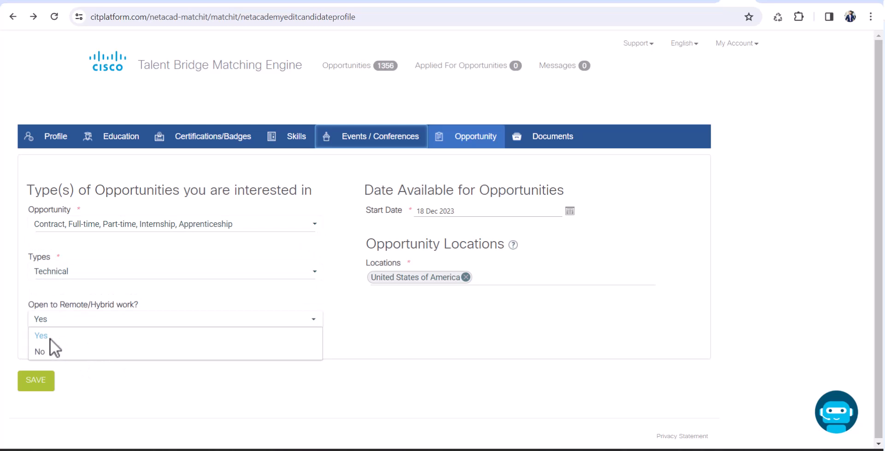
left_click(40, 335)
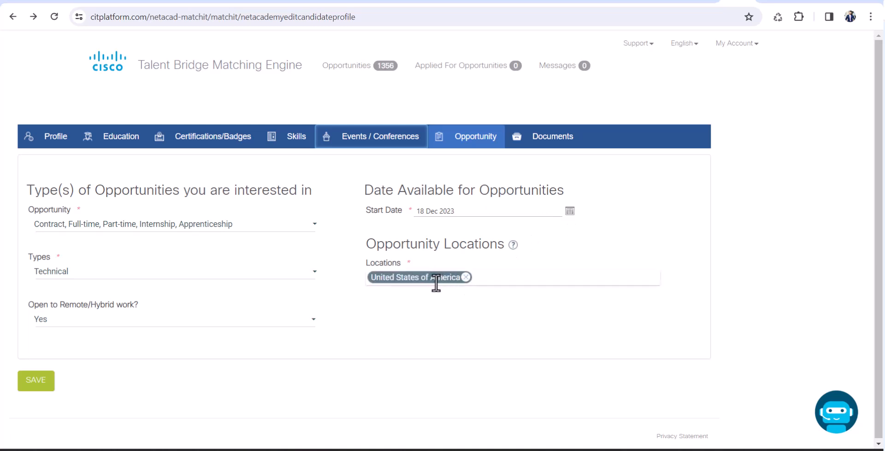
mouse_move(488, 281)
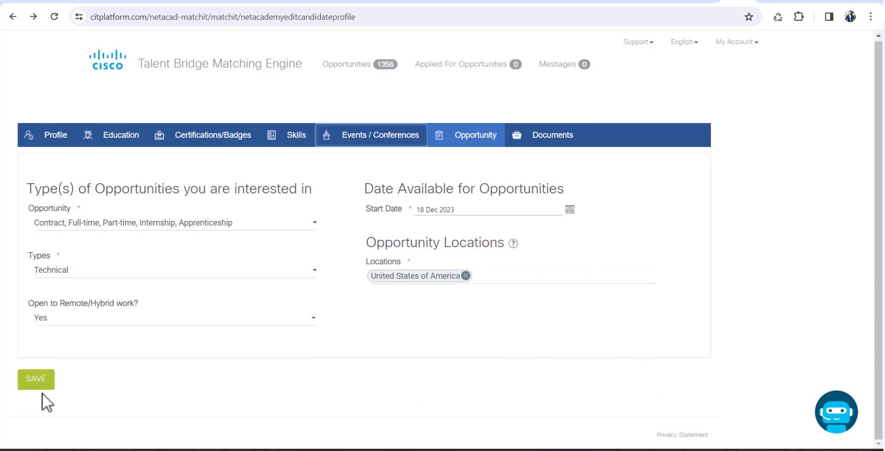
left_click(552, 135)
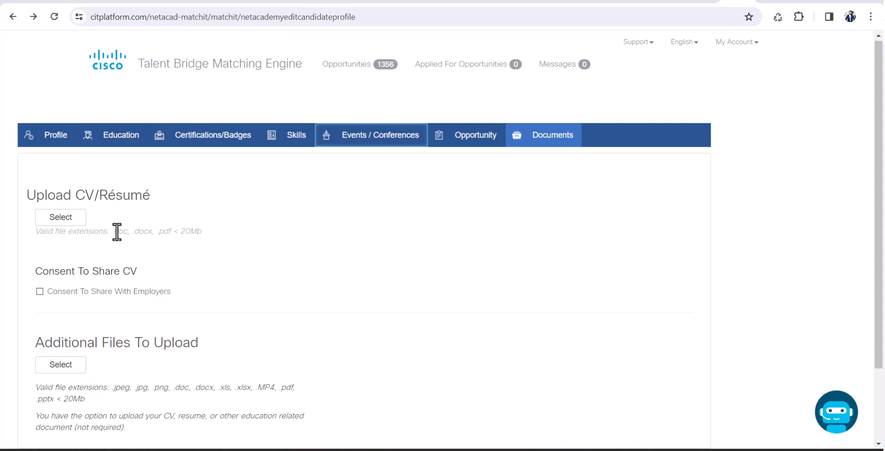
mouse_move(150, 257)
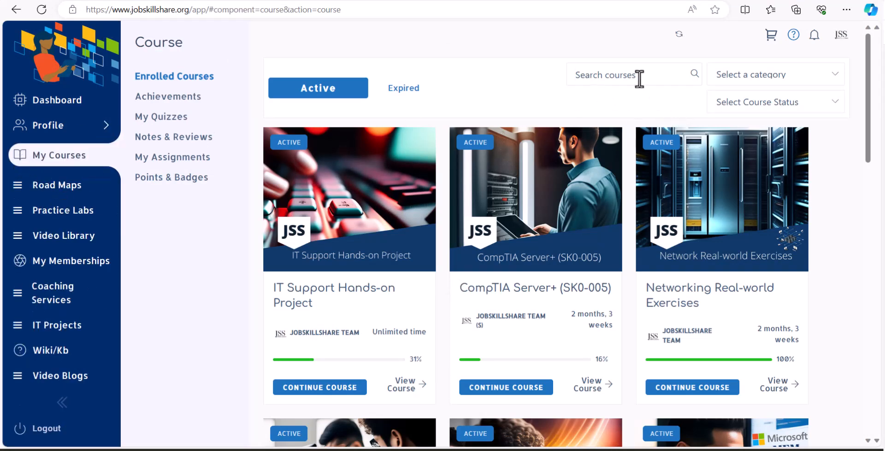
Search courses for 'resume' and open the JSS52 Download Sample Resume and tips lesson.
type("resume")
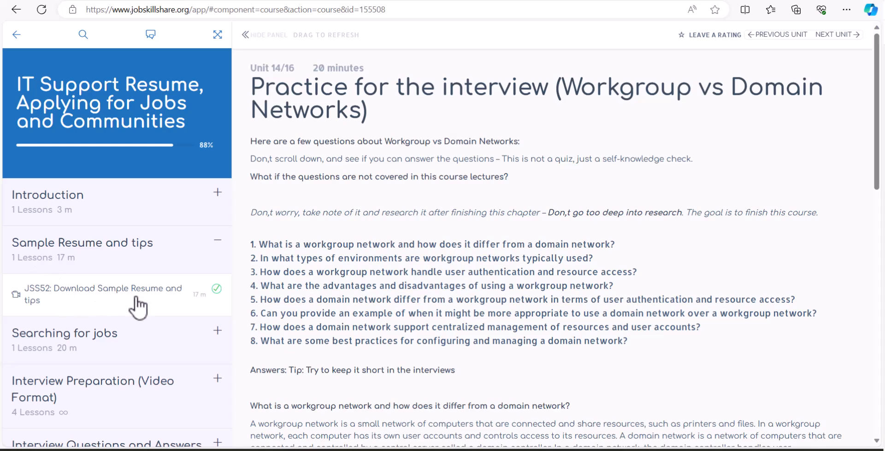
left_click(105, 294)
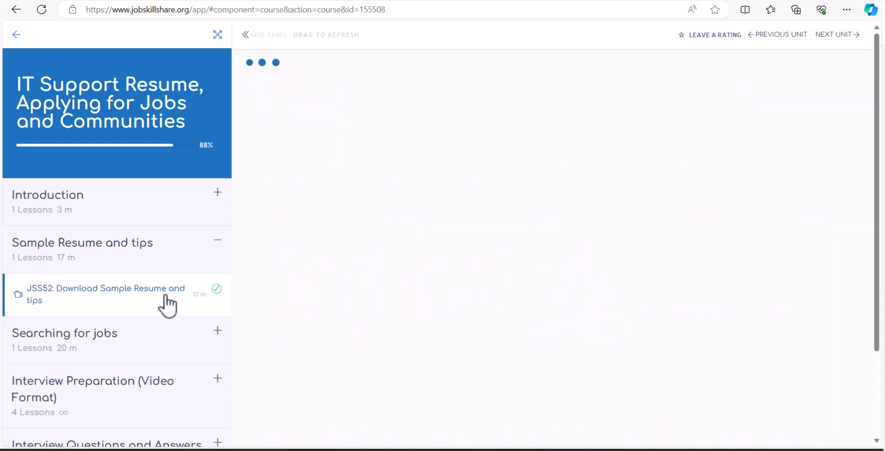
left_click(169, 297)
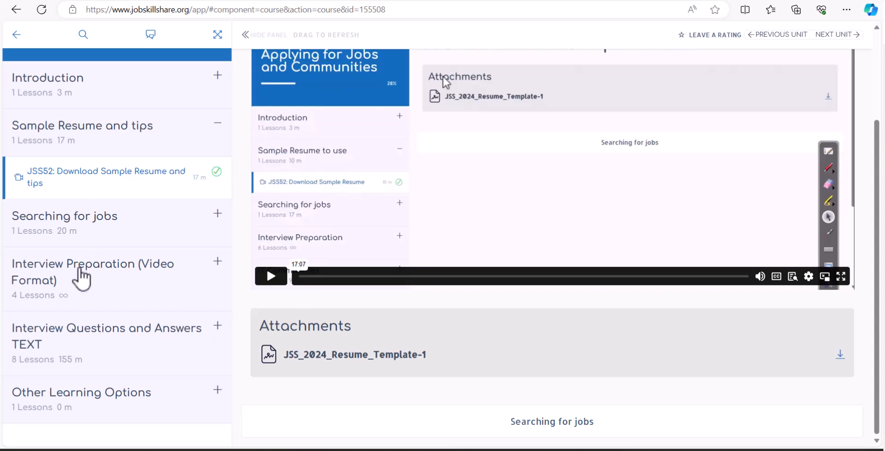
mouse_move(106, 267)
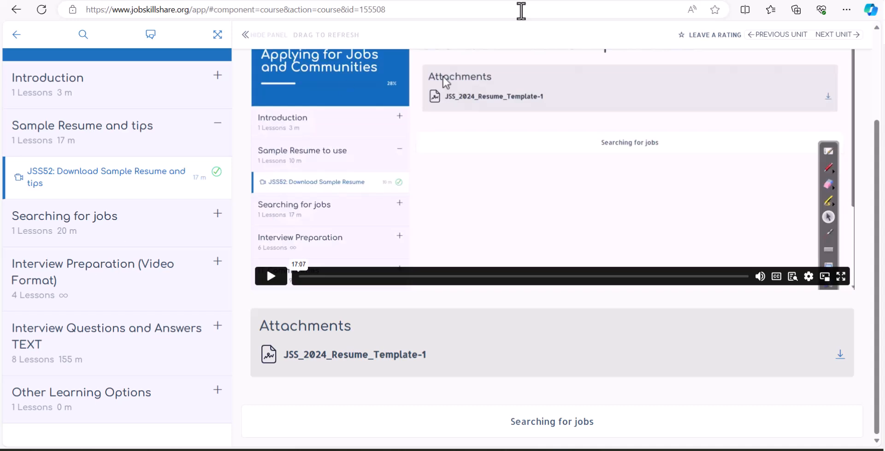
mouse_move(189, 10)
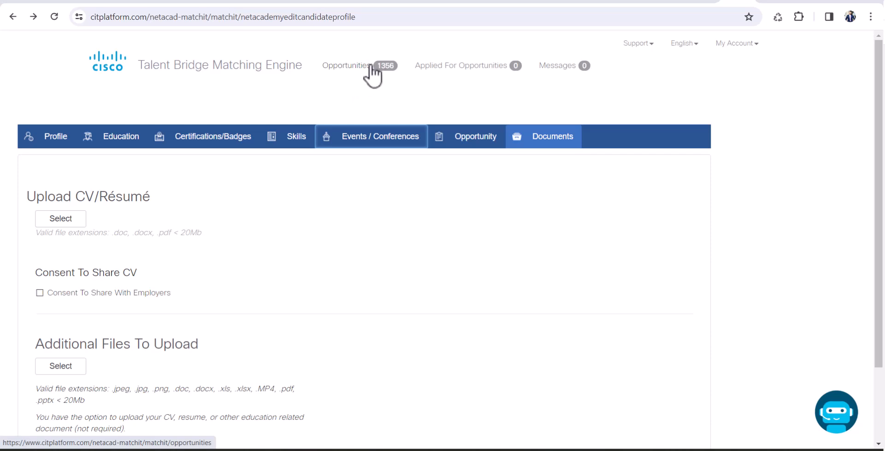
mouse_move(388, 79)
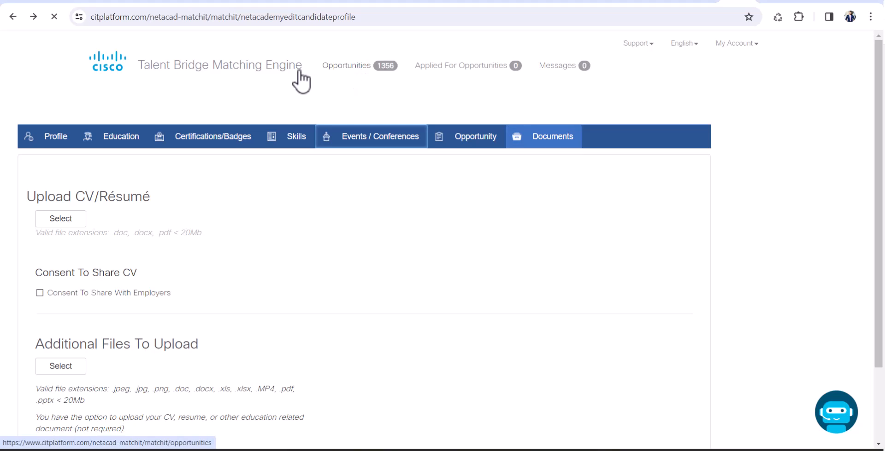
Filter the matched Opportunities list by the job-description keyword 'help desk'.
left_click(346, 65)
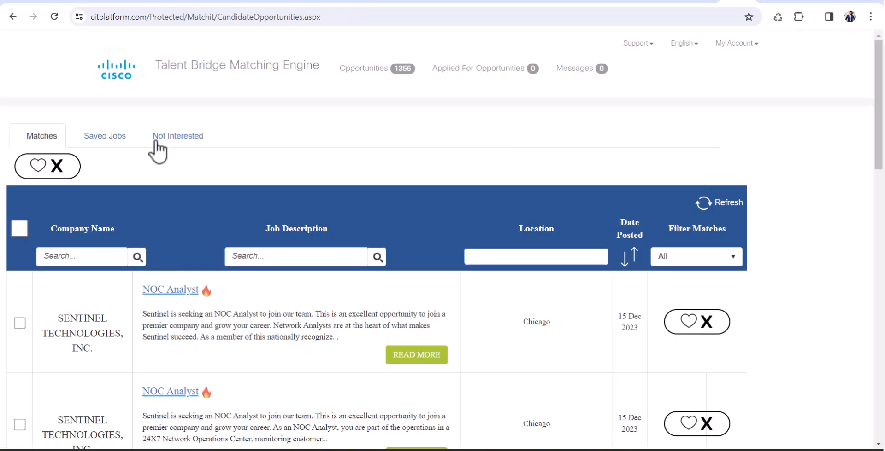
scroll("down", 3)
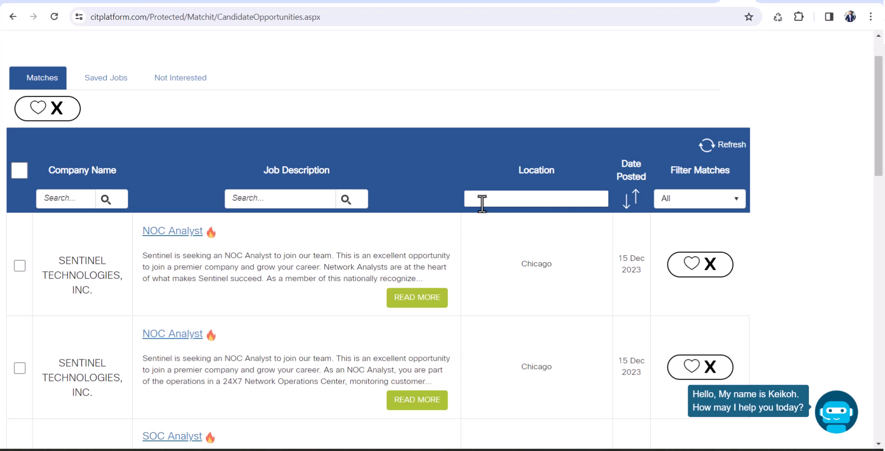
left_click(280, 198)
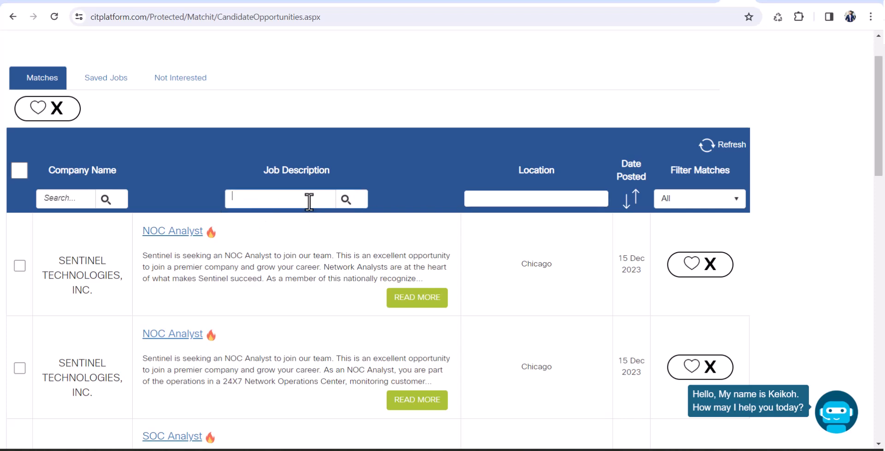
type("help desk")
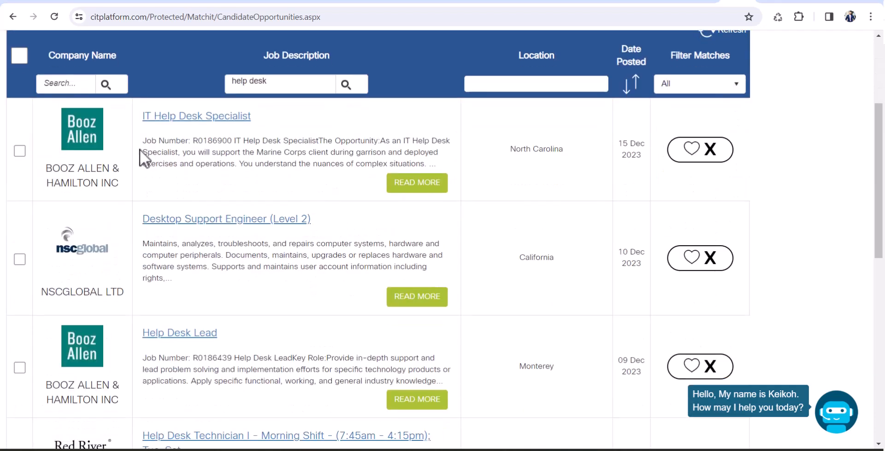
mouse_move(226, 220)
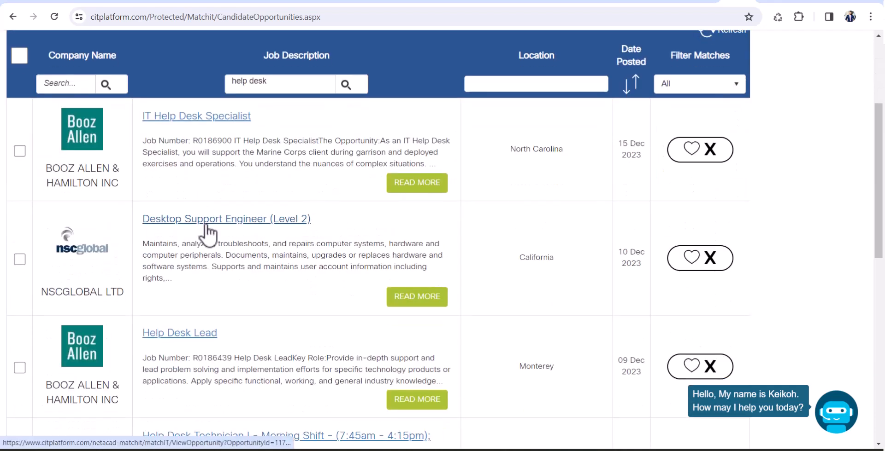
Scan the Help Desk results and select the Help Desk Technician I - Morning Shift title.
scroll("down", 3)
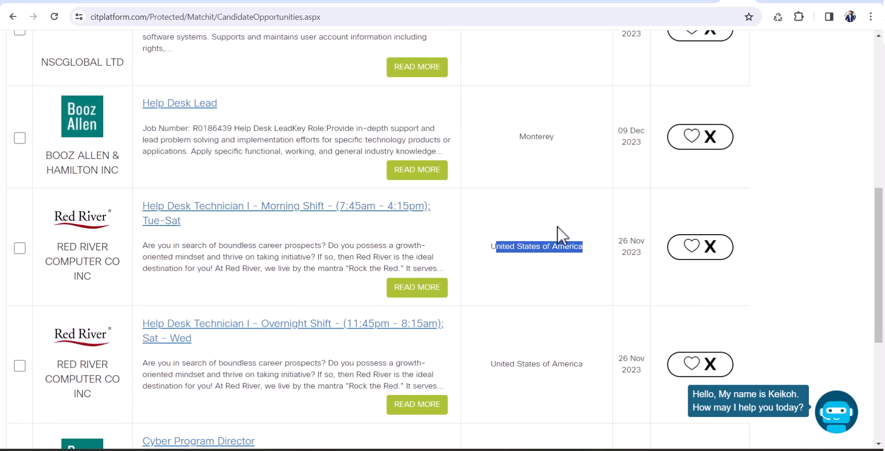
scroll("down", 3)
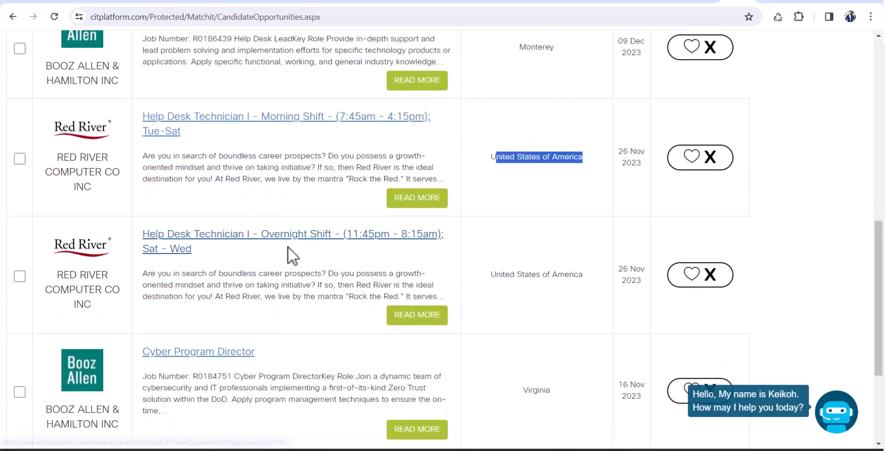
left_click(286, 116)
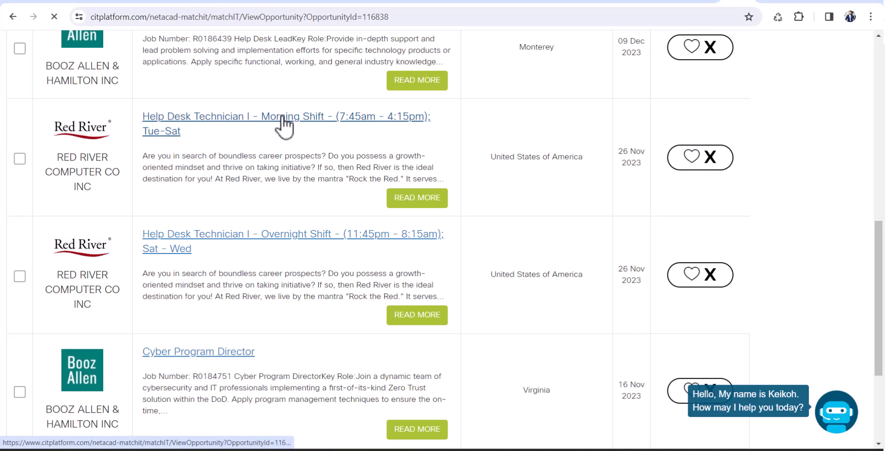
View the Red River Help Desk Technician I morning-shift posting and read through its full description.
left_click(284, 116)
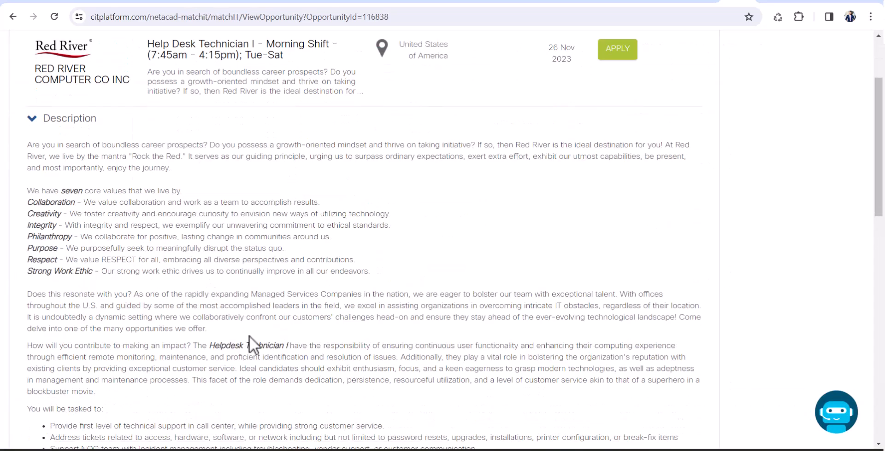
scroll("down", 3)
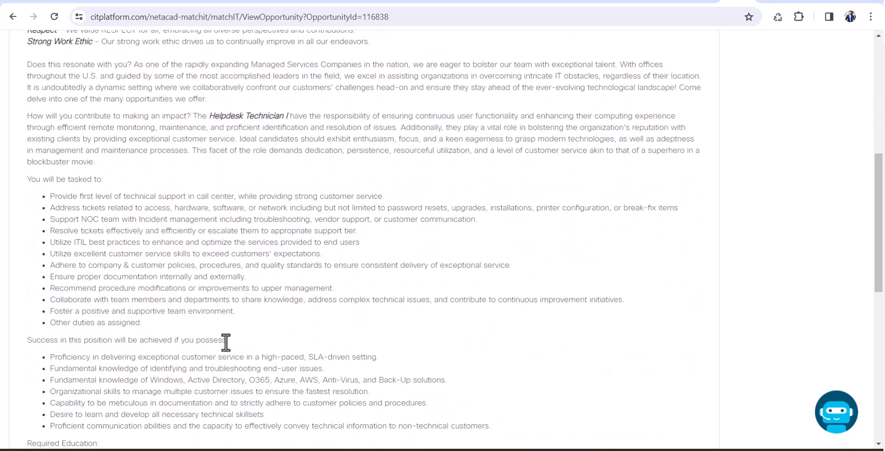
mouse_move(116, 274)
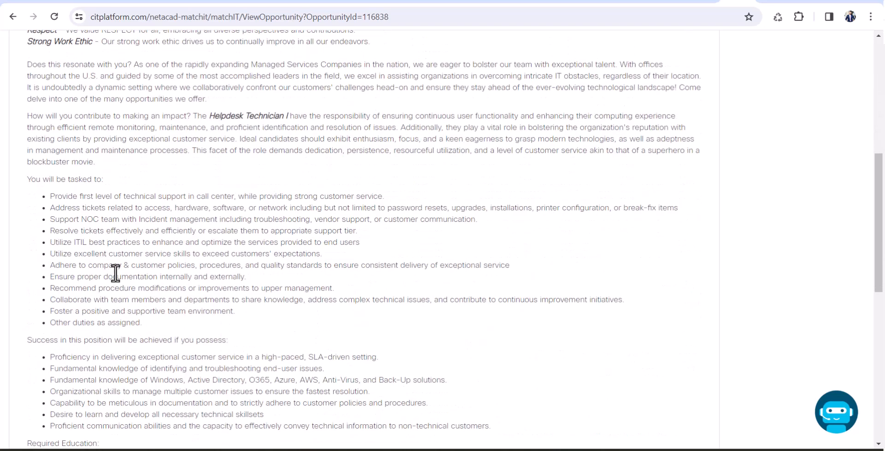
mouse_move(140, 388)
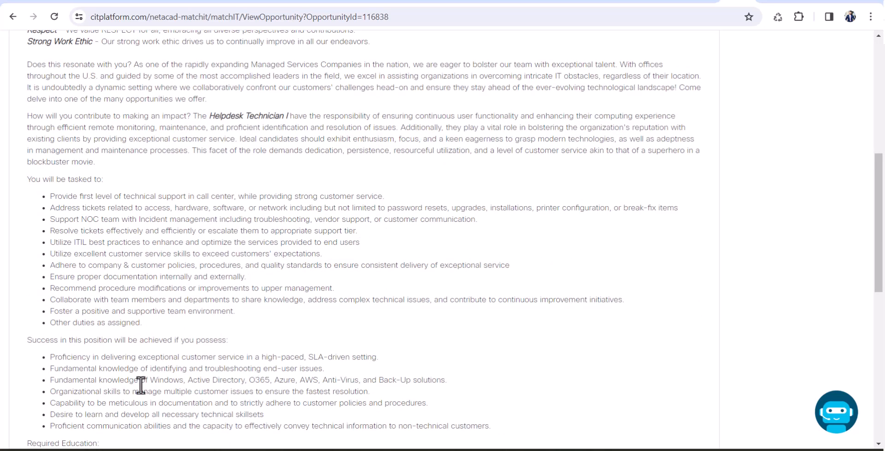
mouse_move(165, 383)
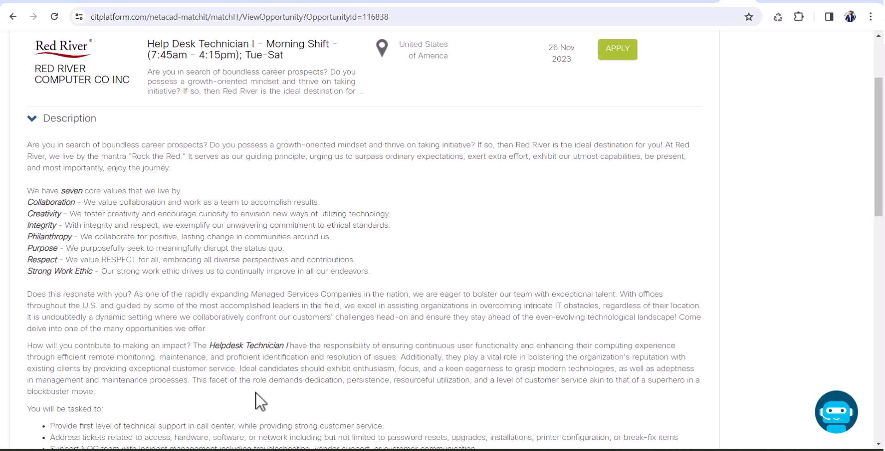
scroll("down", 3)
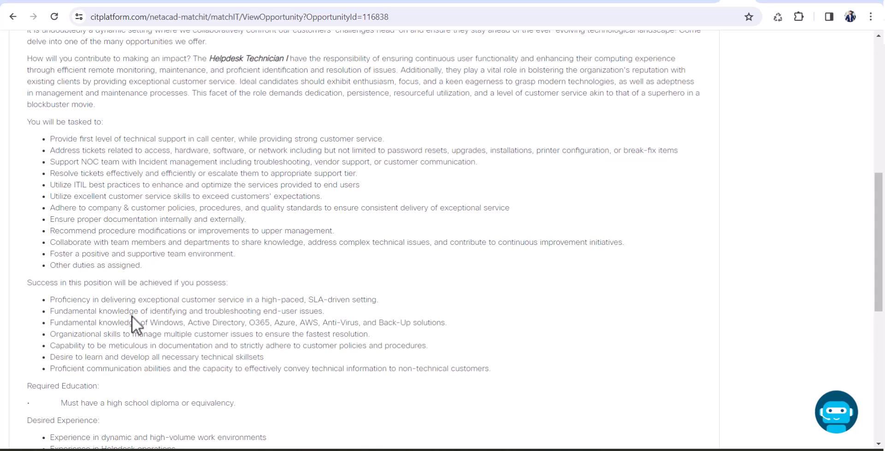
scroll("up", 3)
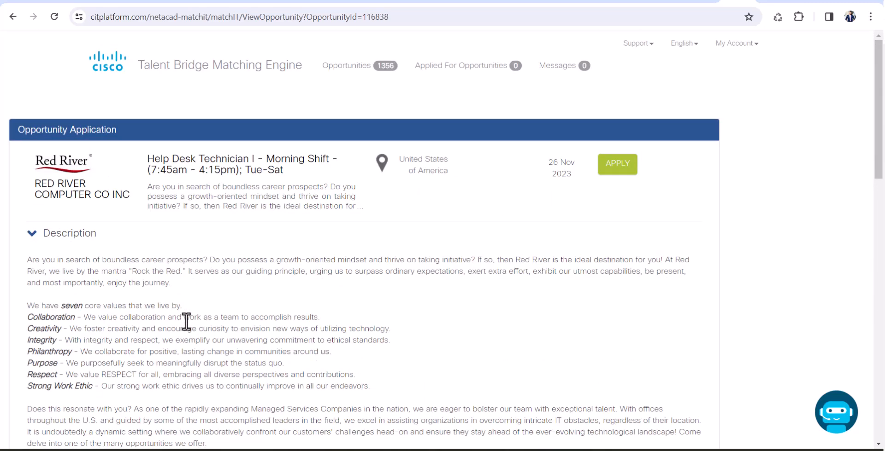
mouse_move(431, 60)
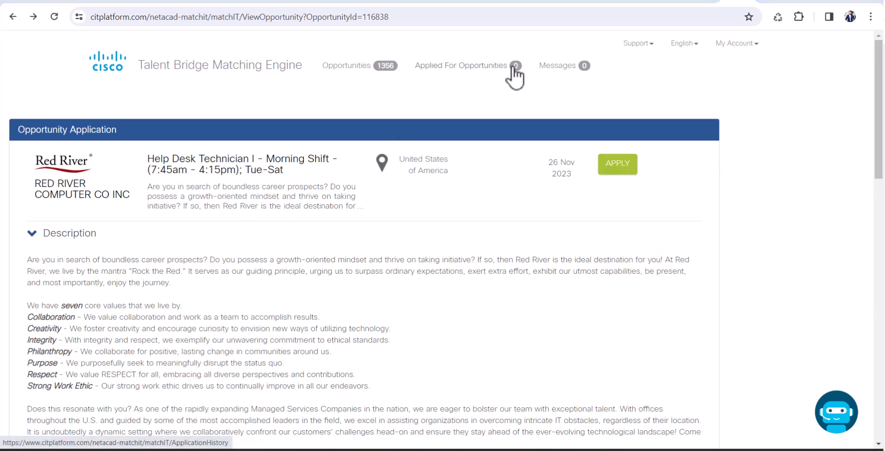
mouse_move(454, 82)
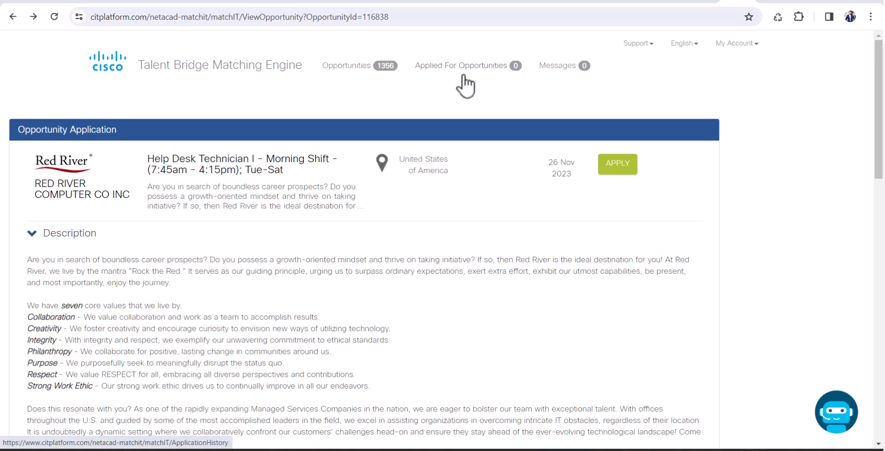
mouse_move(524, 71)
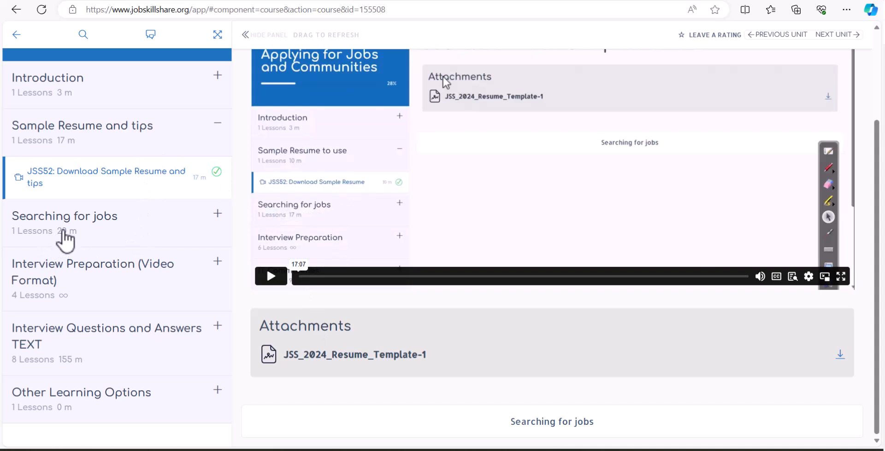
Expand the Searching for jobs section to show the Interview Preparation (Video Format) lessons.
left_click(64, 216)
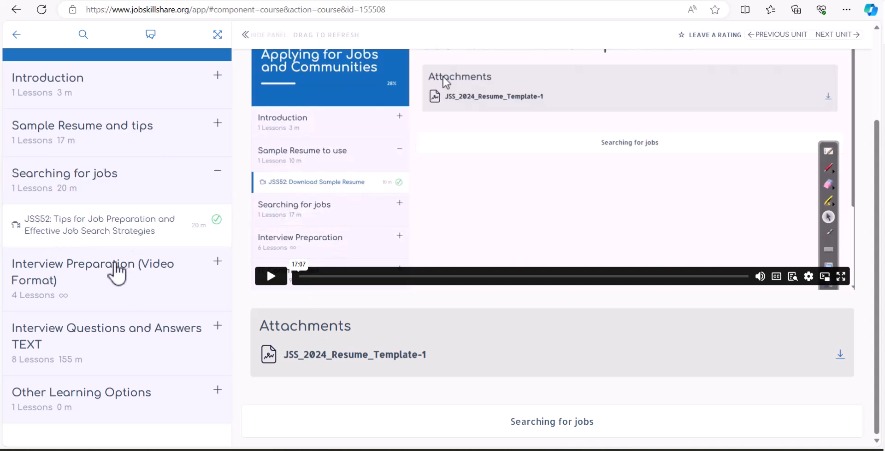
mouse_move(13, 254)
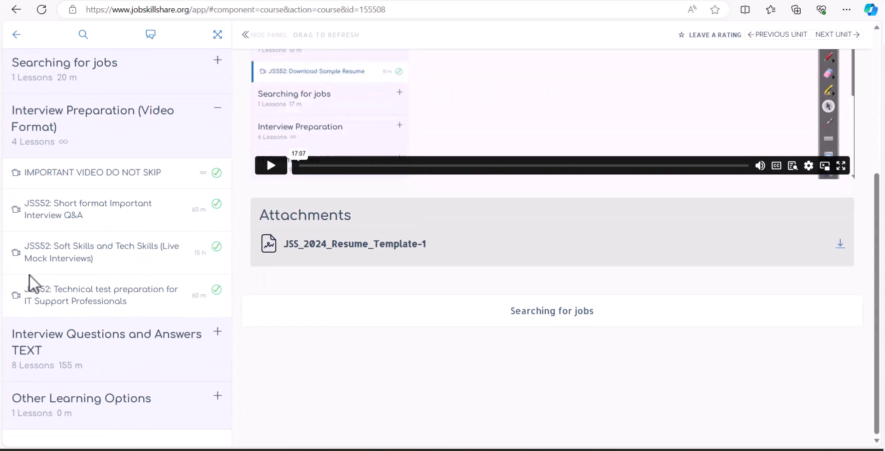
mouse_move(90, 239)
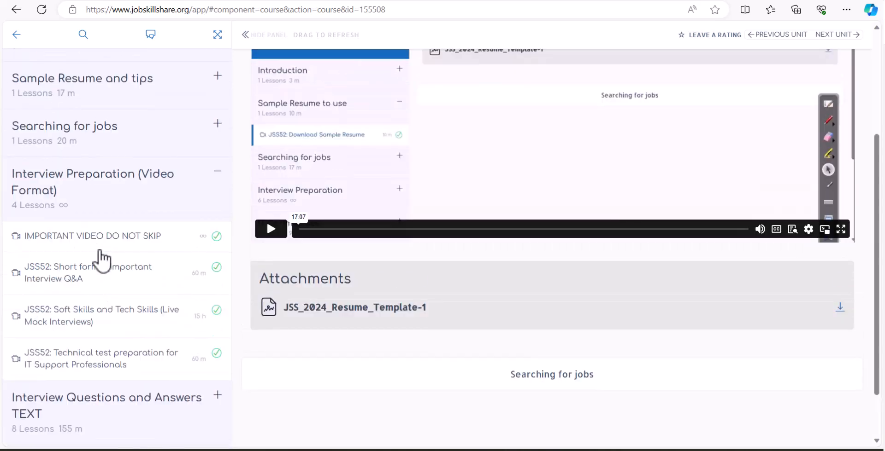
scroll("down", 3)
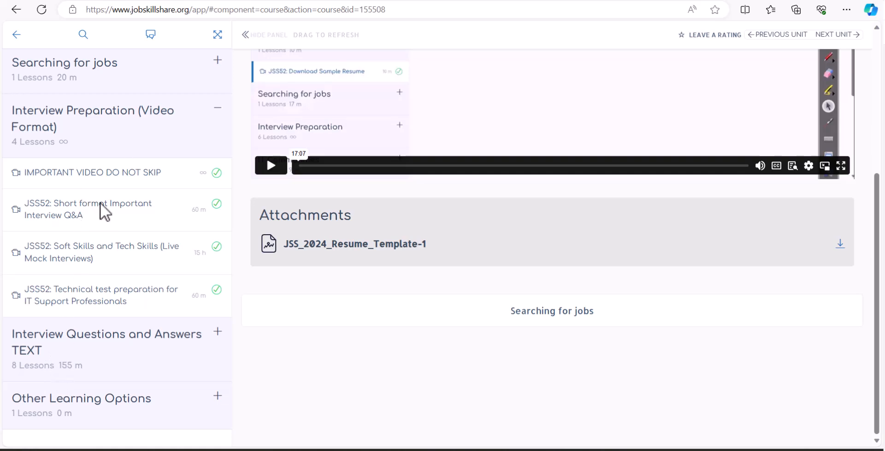
mouse_move(102, 290)
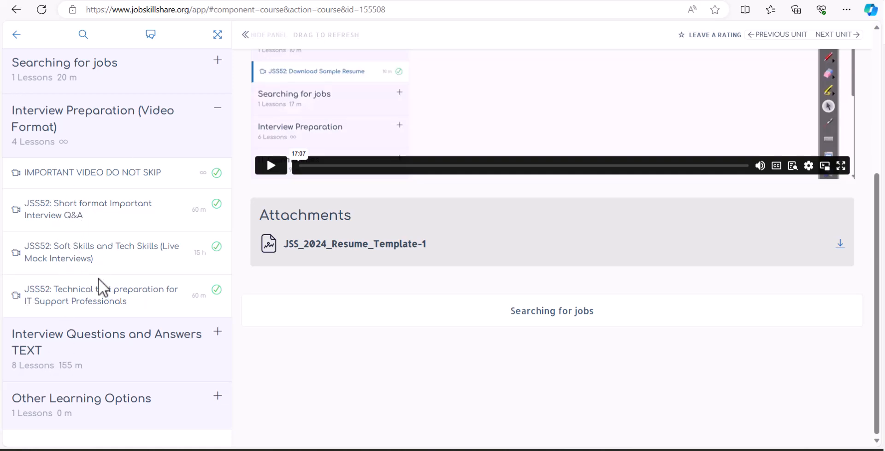